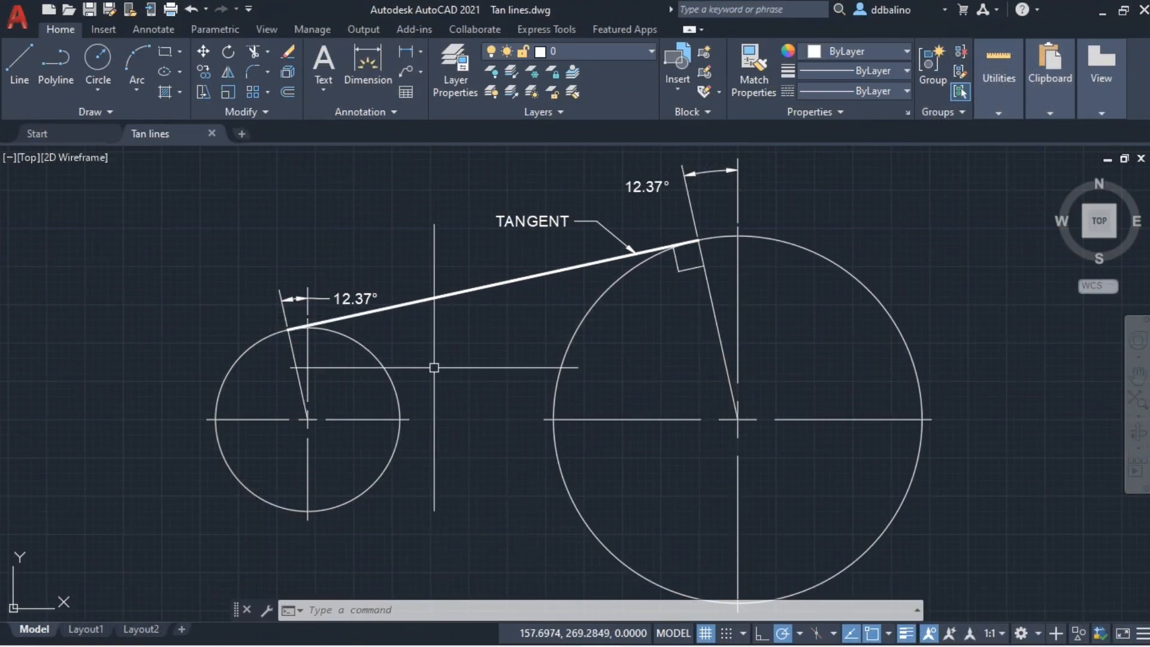
pyautogui.moveTo(136, 524)
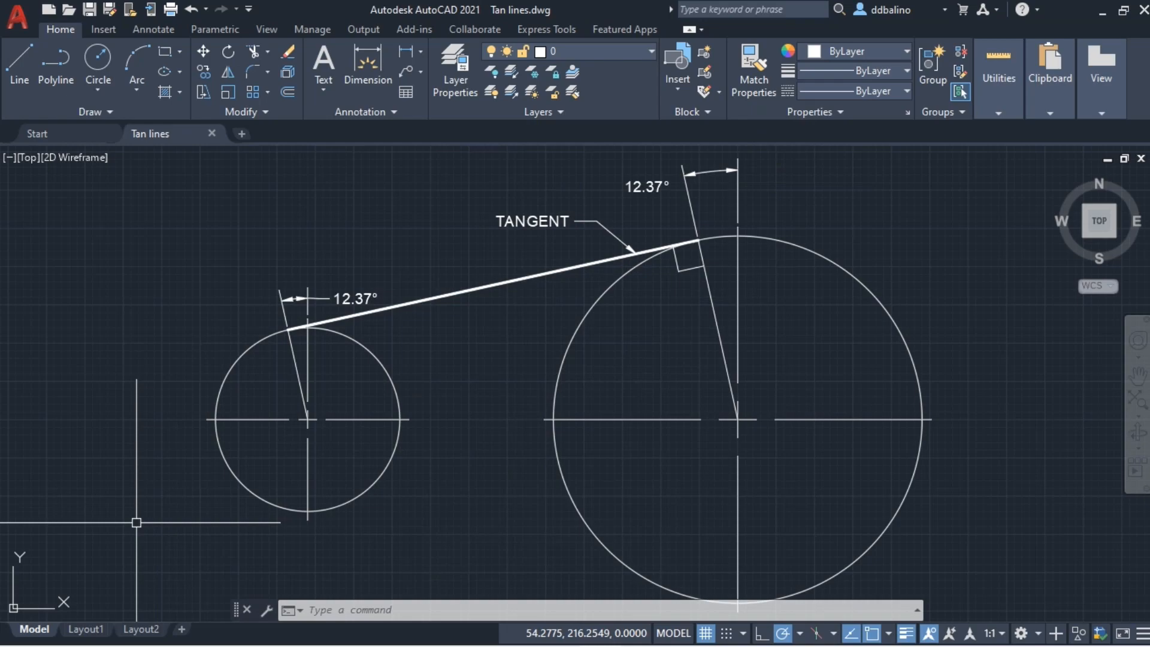
# - Start a new blank drawing, set limits 0,0 to 500,500 and zoom to all
pyautogui.click(38, 133)
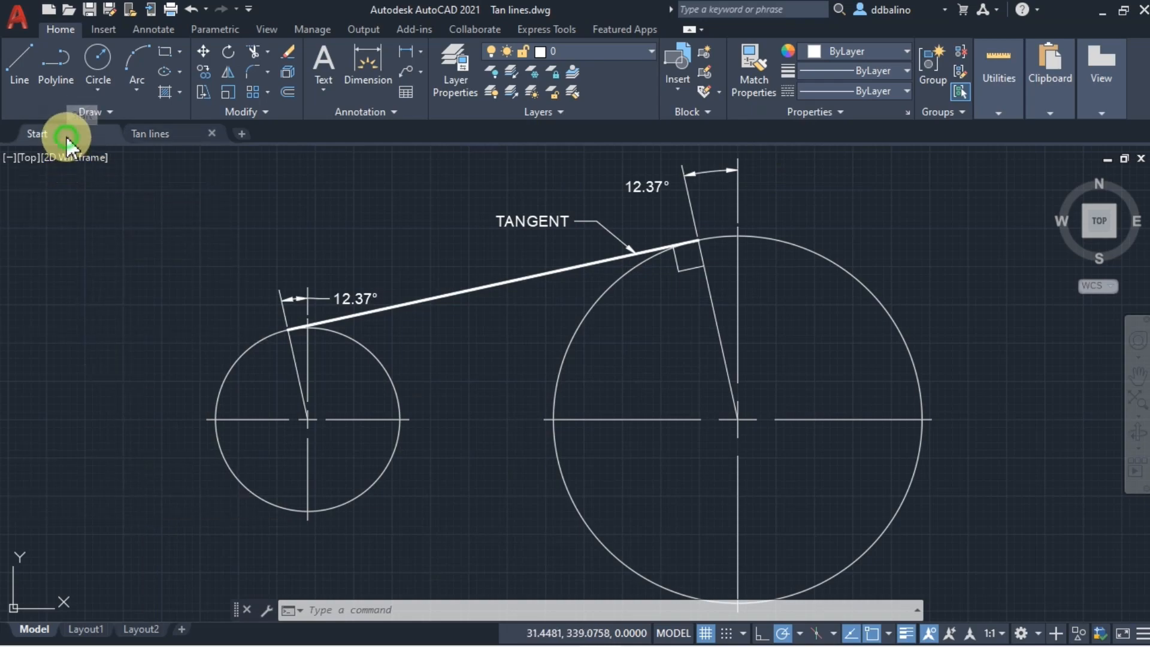
pyautogui.click(37, 133)
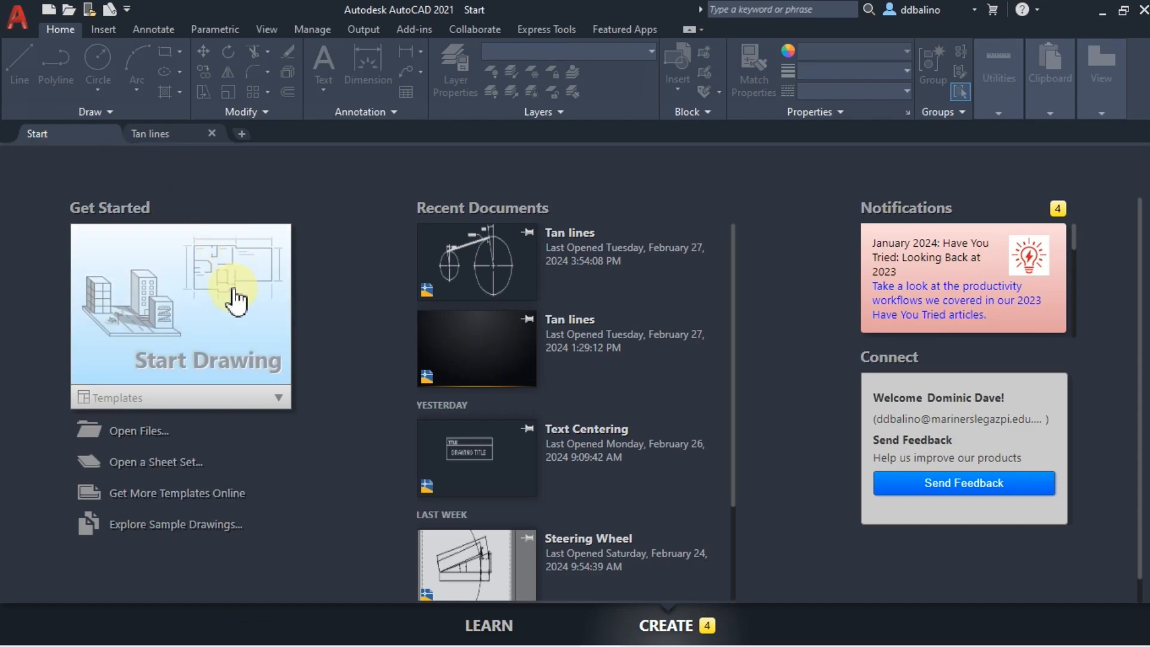
pyautogui.click(179, 315)
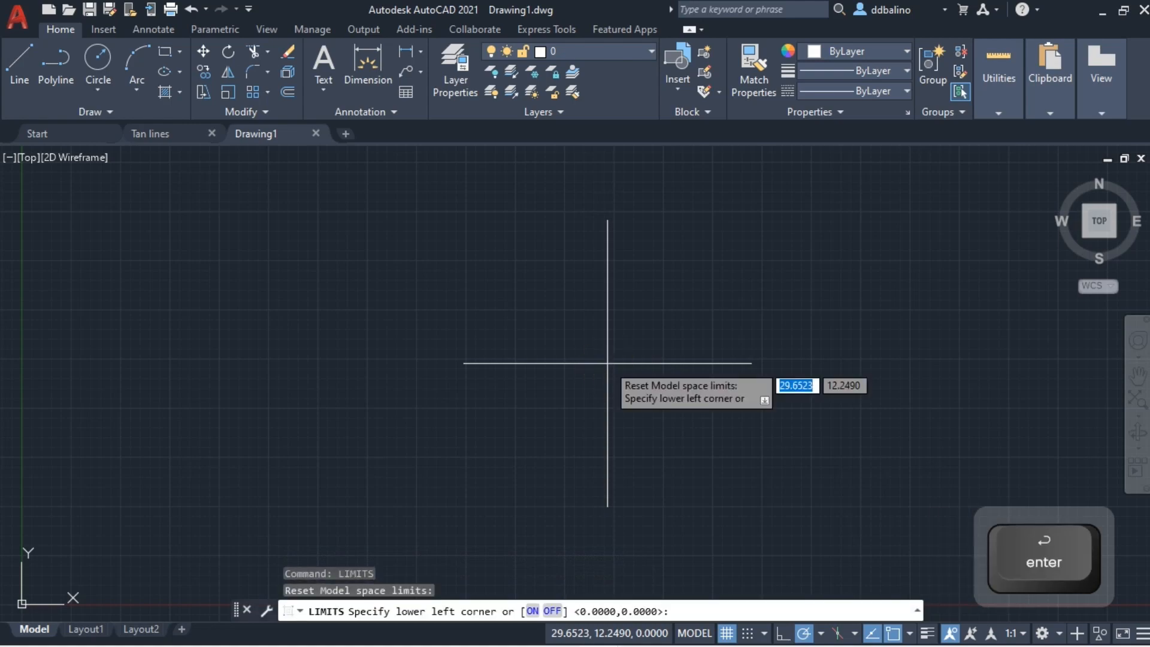
pyautogui.moveTo(410, 403)
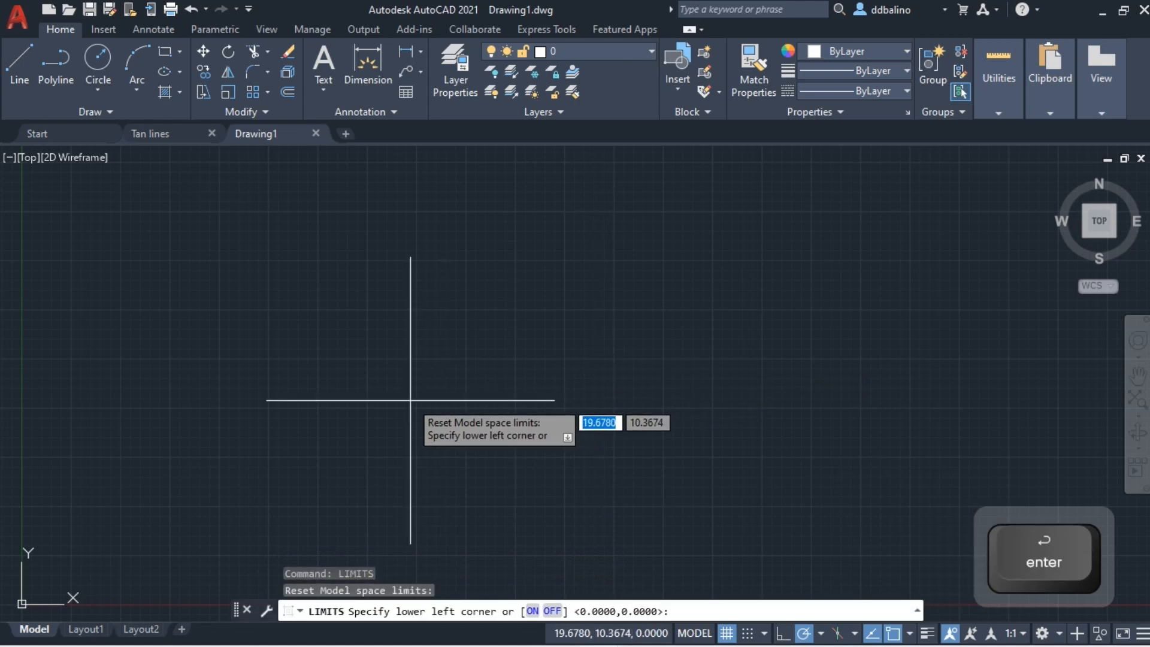
pyautogui.write('0')
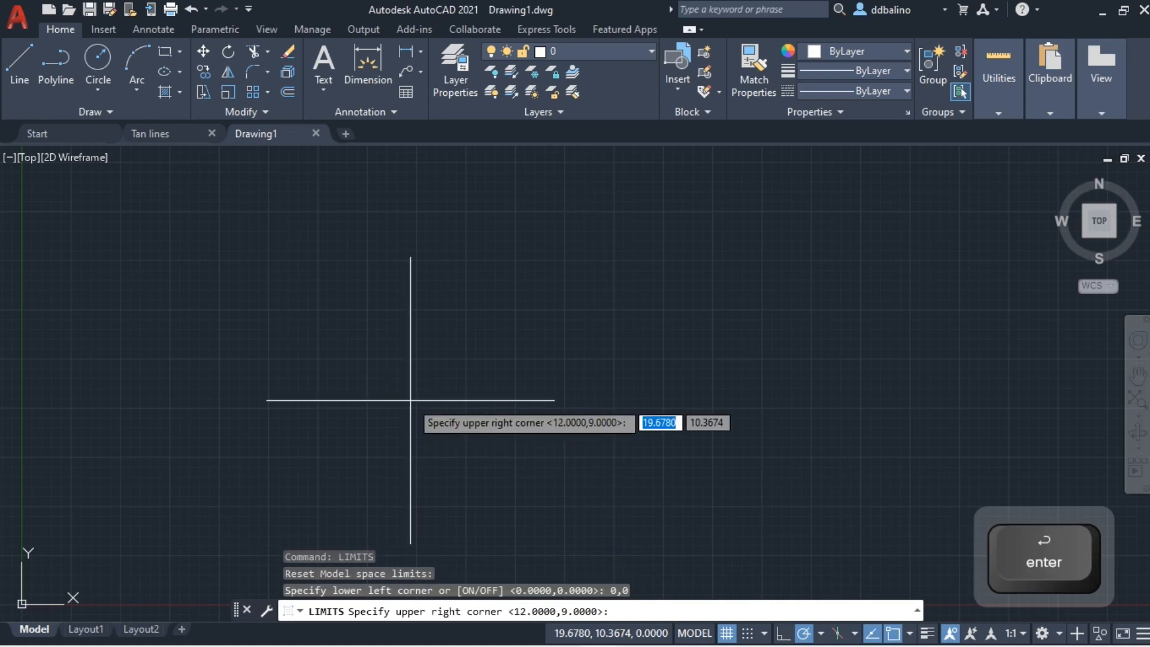
pyautogui.write('500')
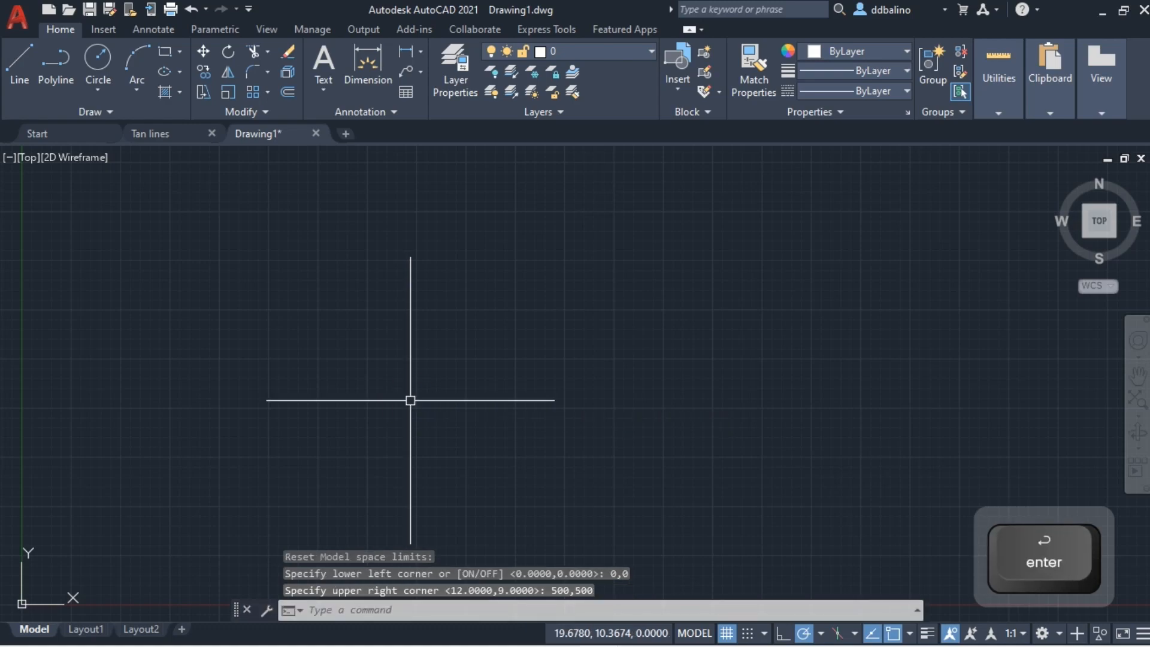
pyautogui.write('Z')
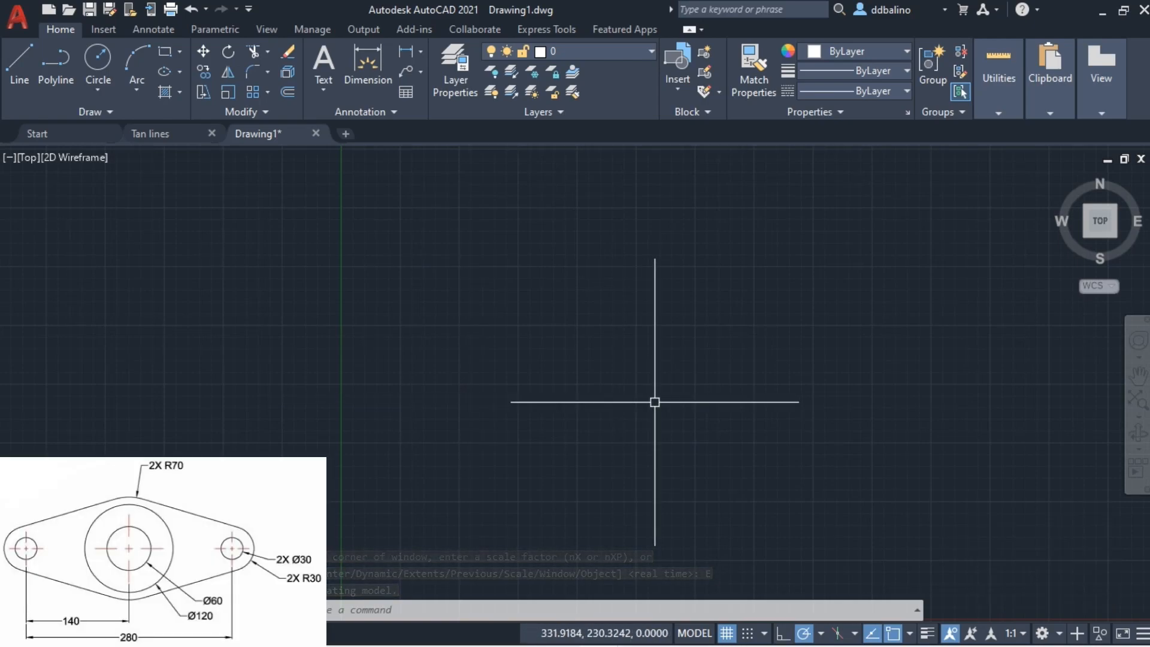
# - Start the CIRCLE command so it awaits a centre point
pyautogui.write('c')
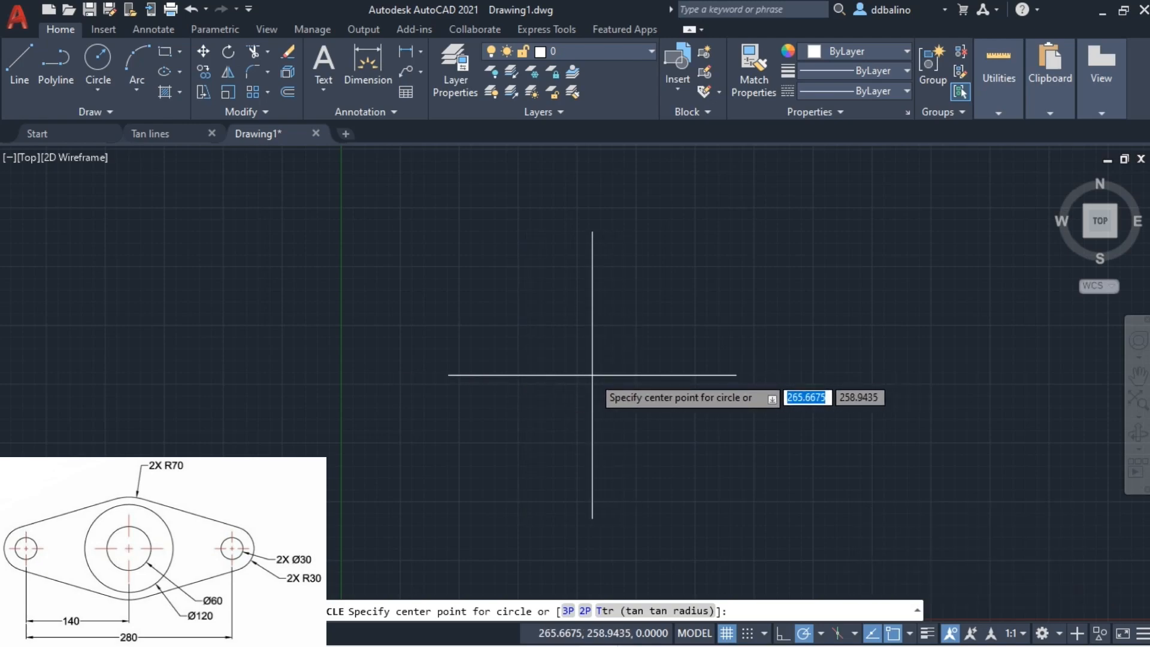
# - Draw a 60-diameter circle centred at absolute coordinates 250,250
pyautogui.press('shift')
pyautogui.write('#')
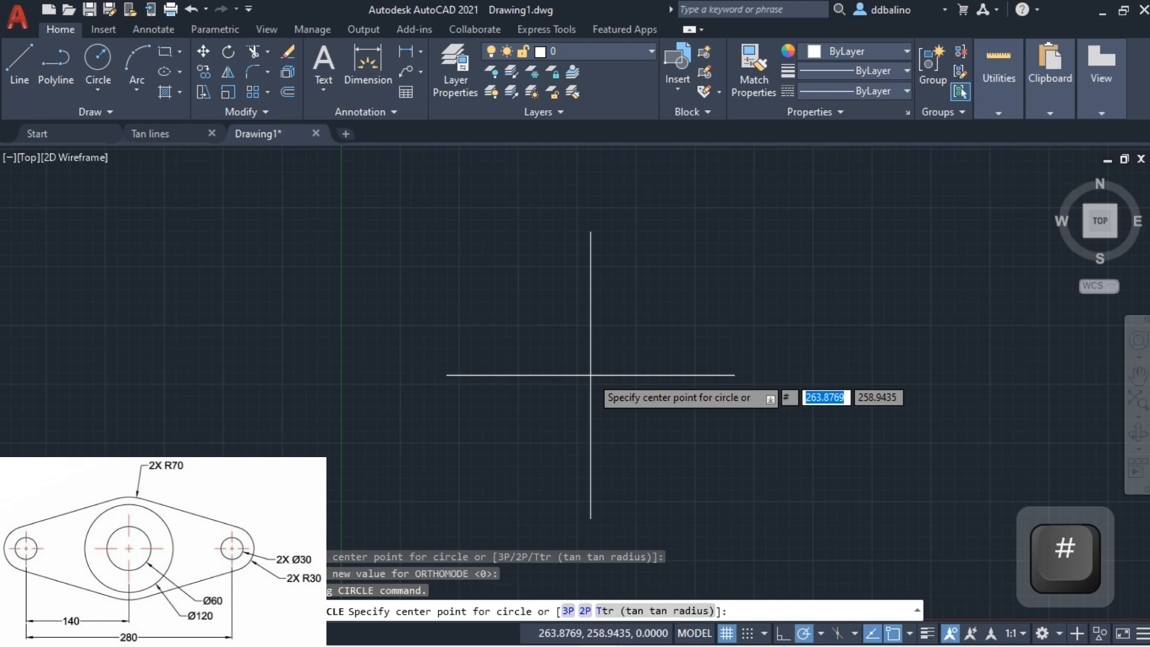
pyautogui.press('backspace')
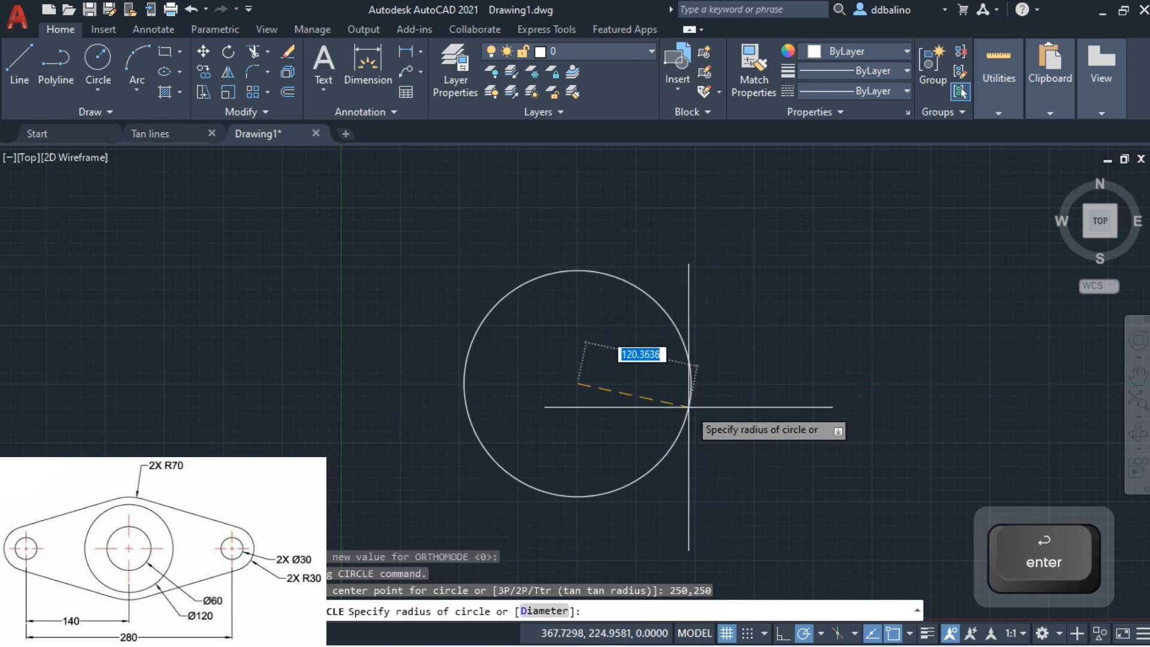
pyautogui.moveTo(709, 364)
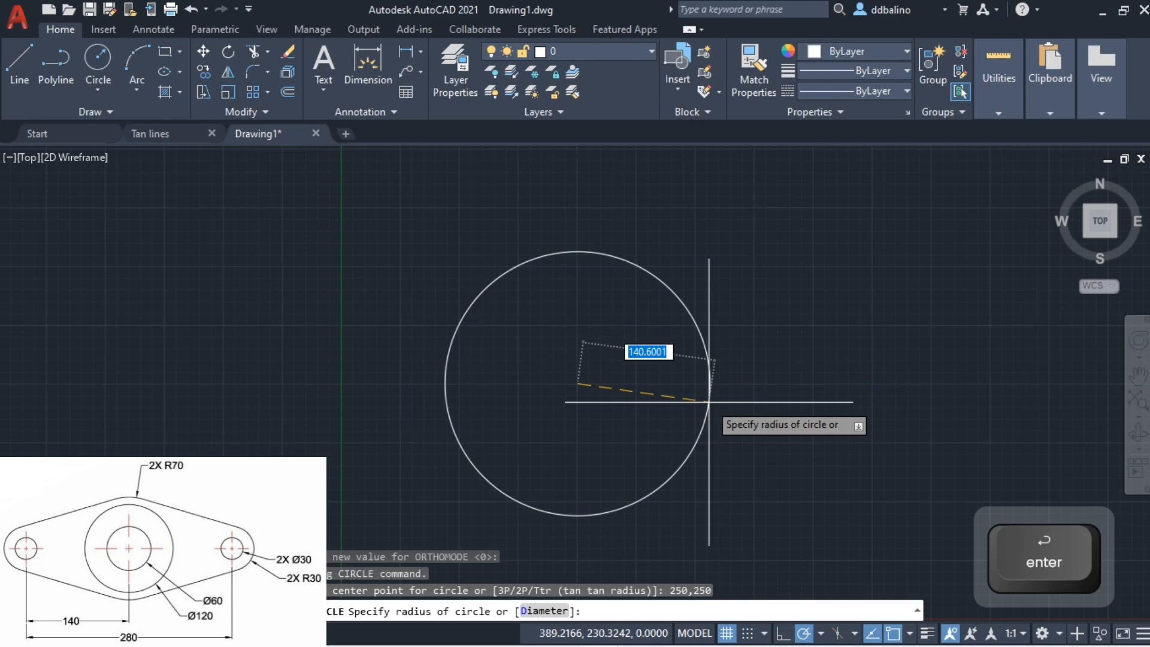
pyautogui.write('D')
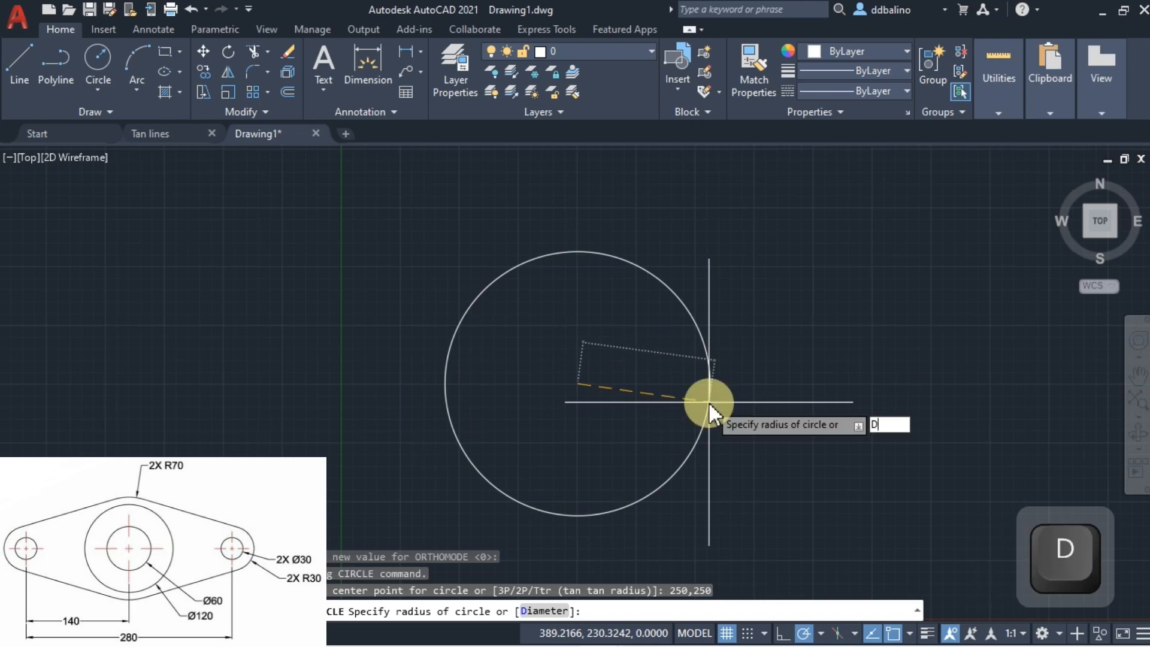
pyautogui.press('space')
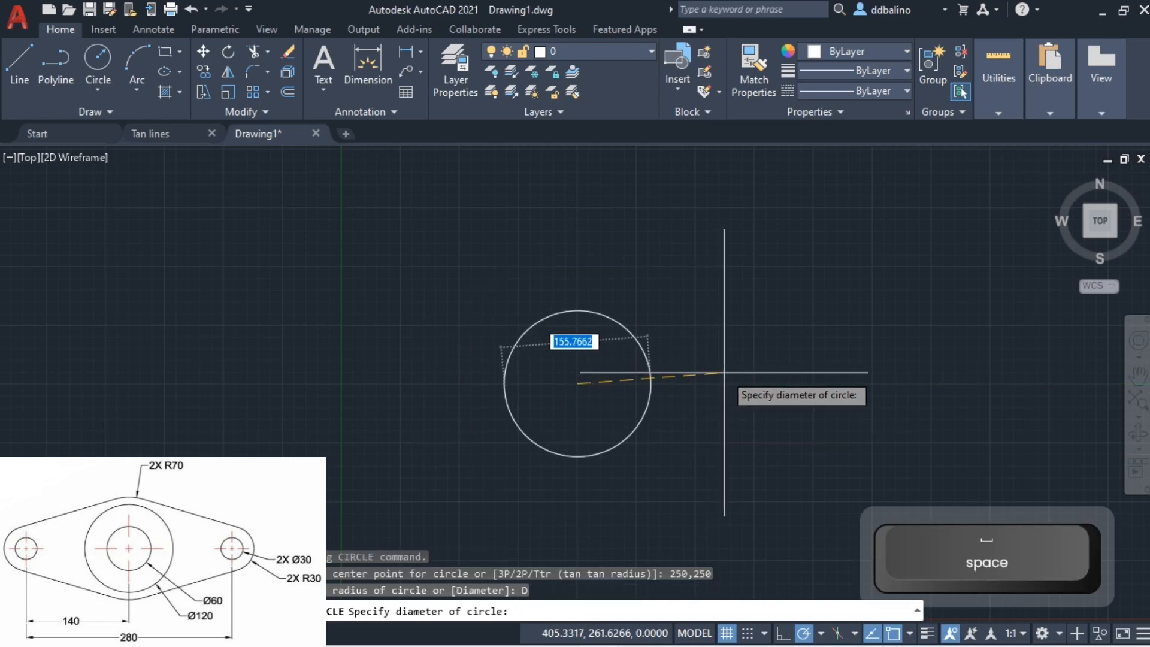
pyautogui.write('60')
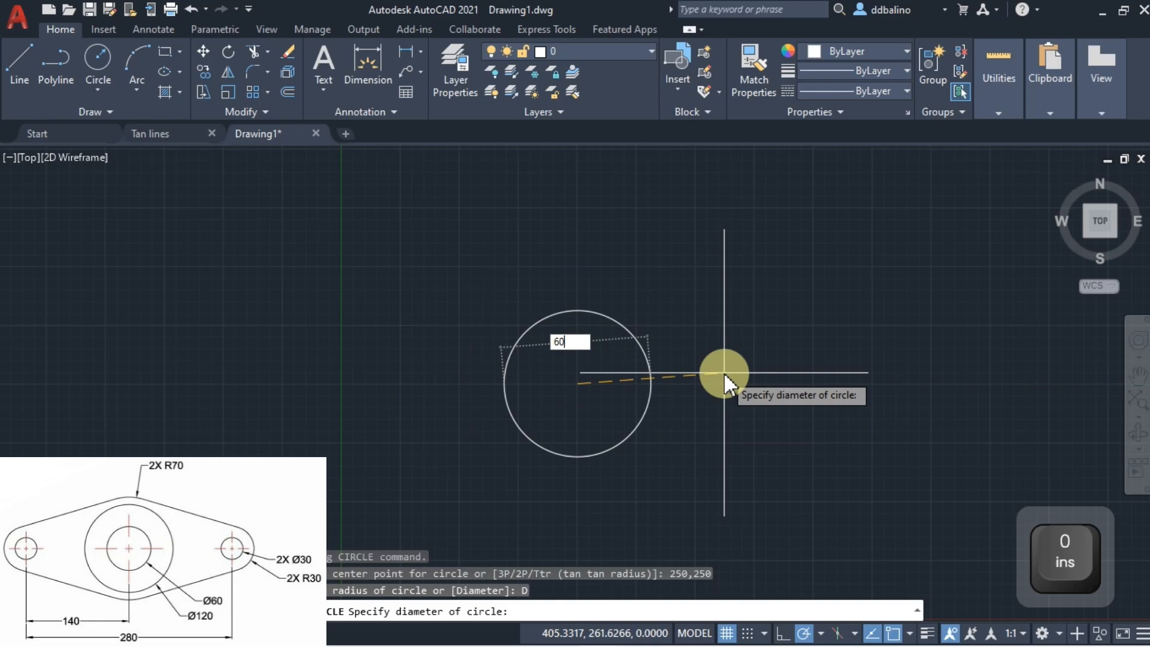
pyautogui.press('Return')
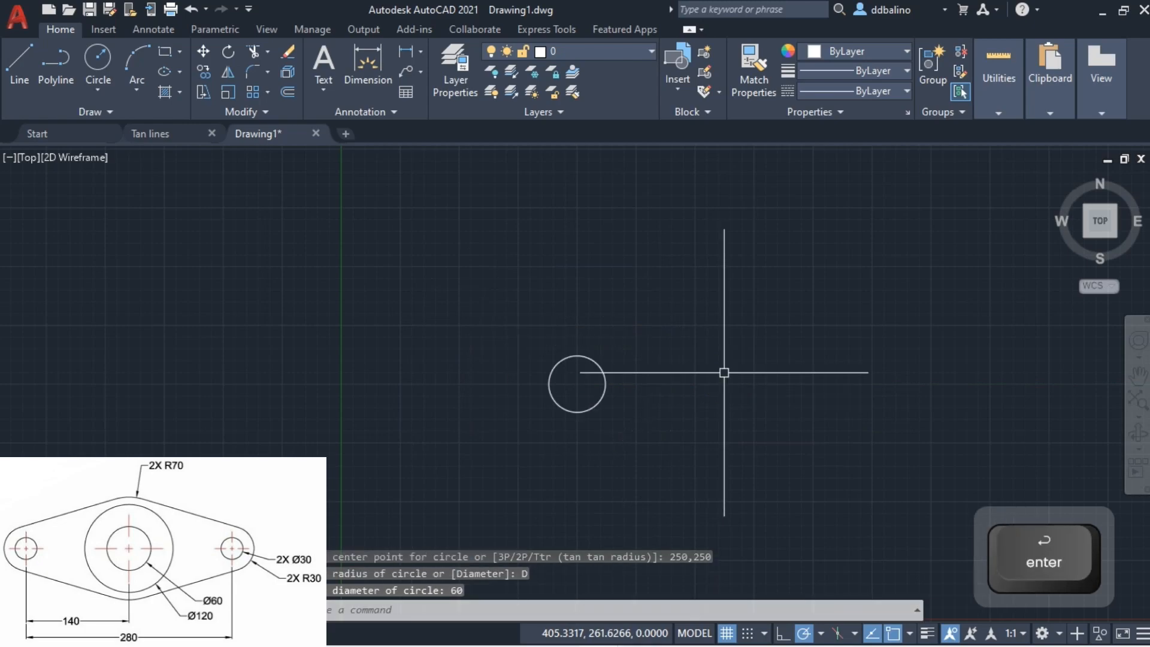
pyautogui.moveTo(704, 419)
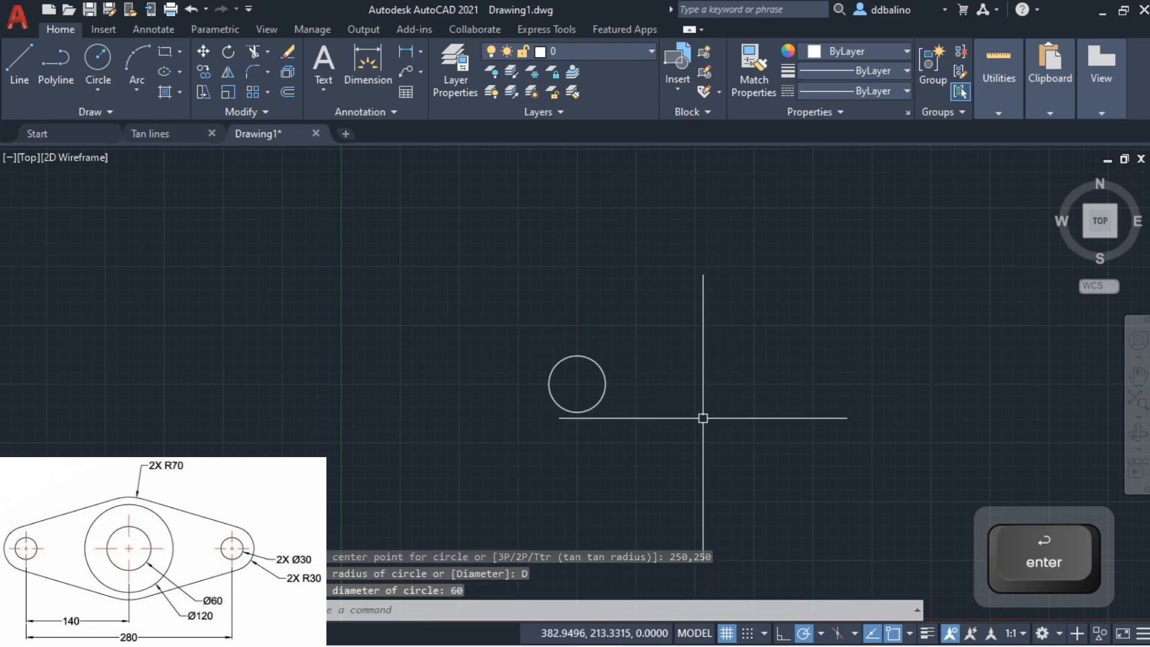
# - Draw a concentric Ø120 circle on the first circle's centre
pyautogui.write('C')
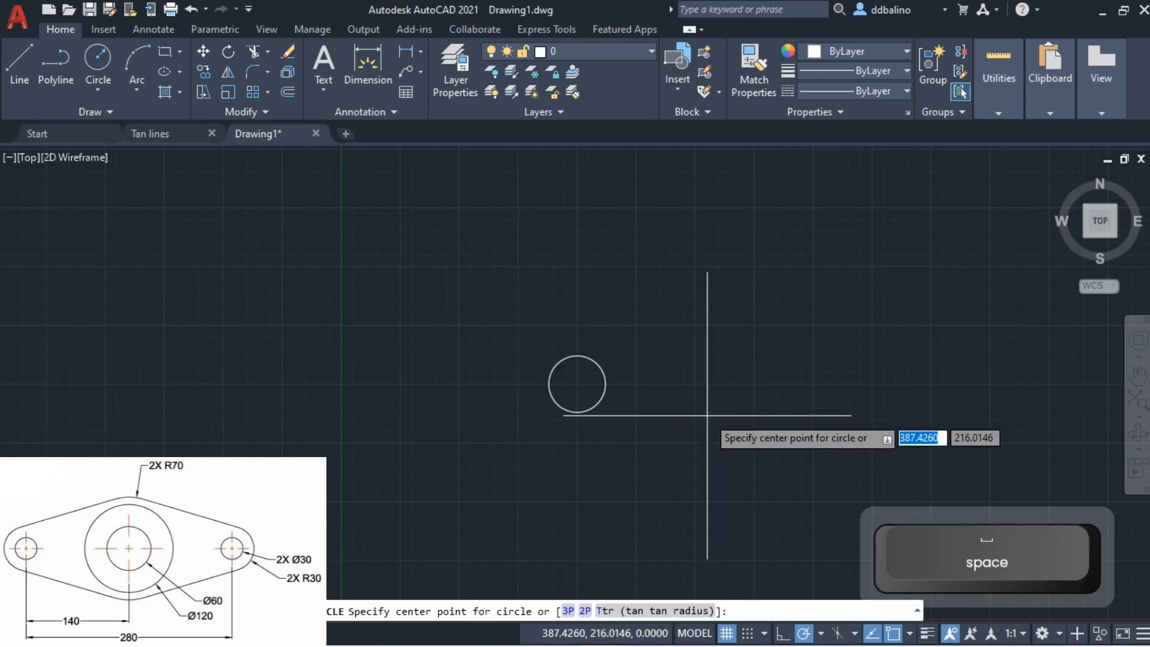
pyautogui.moveTo(646, 384)
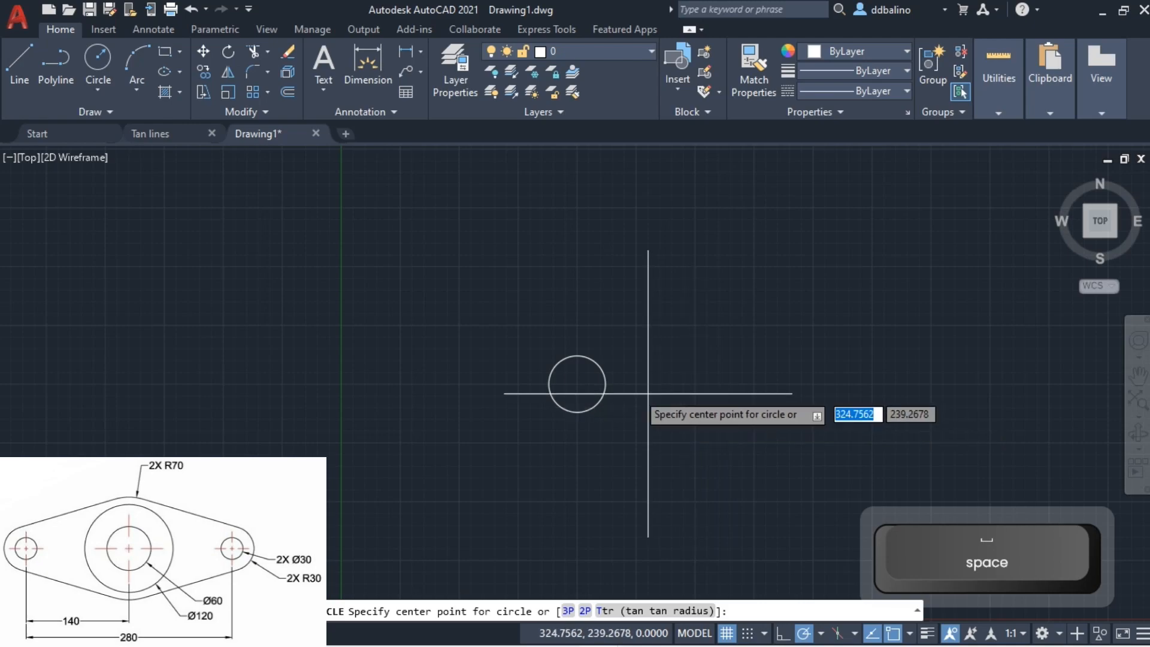
pyautogui.click(578, 381)
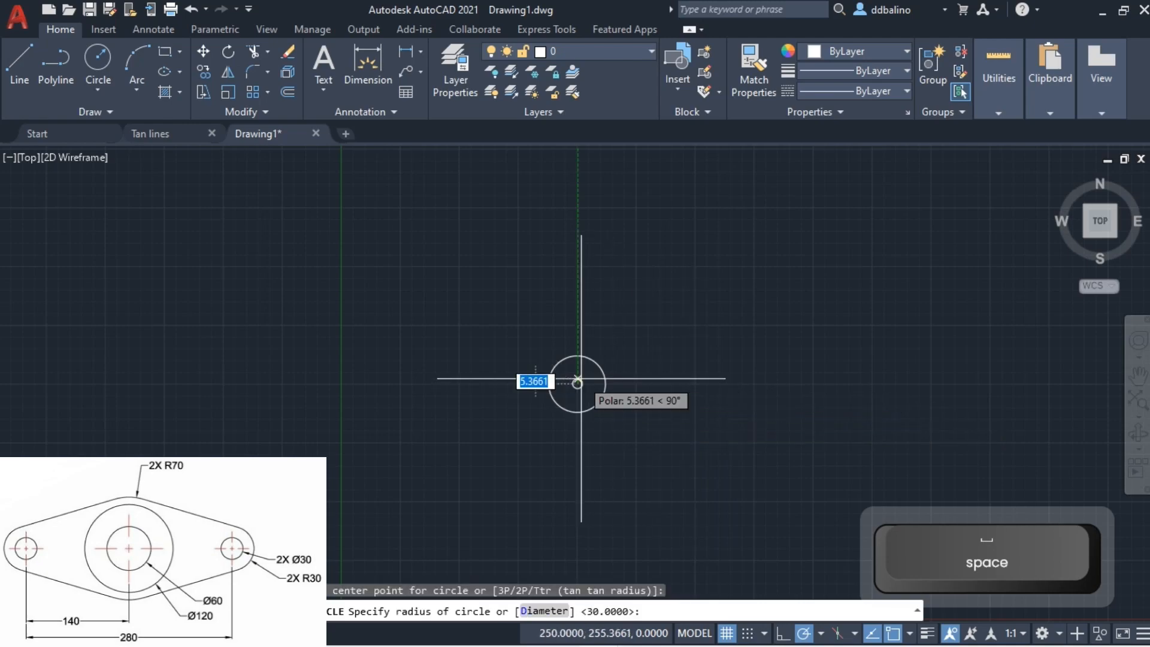
pyautogui.moveTo(652, 384)
pyautogui.write('D')
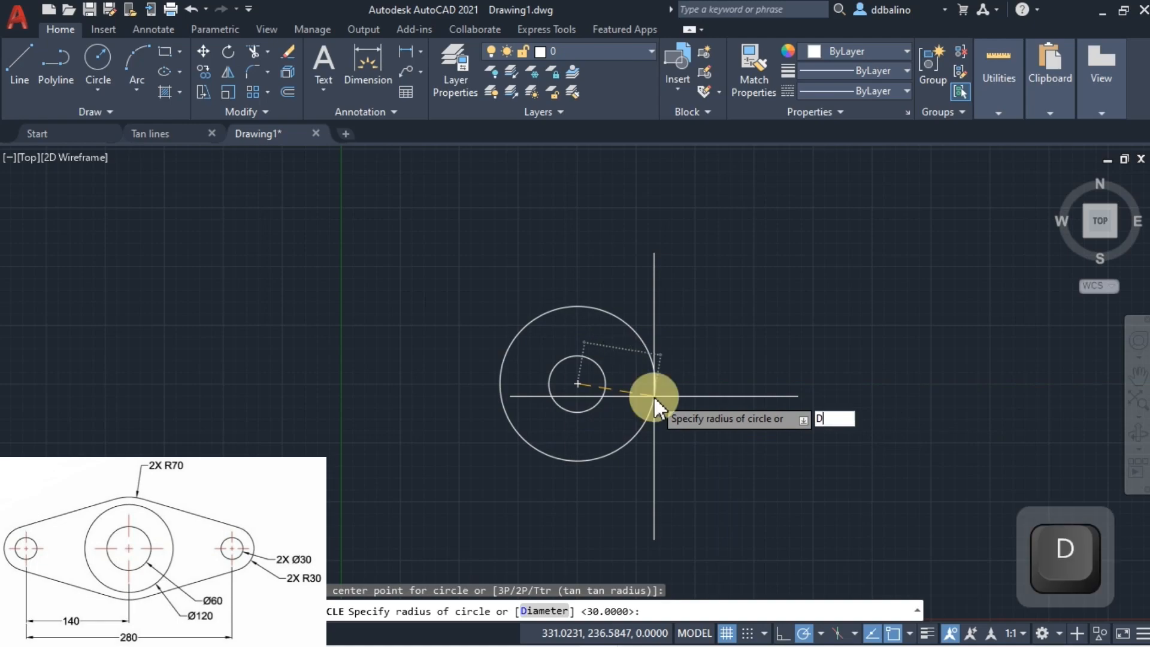
pyautogui.press('space')
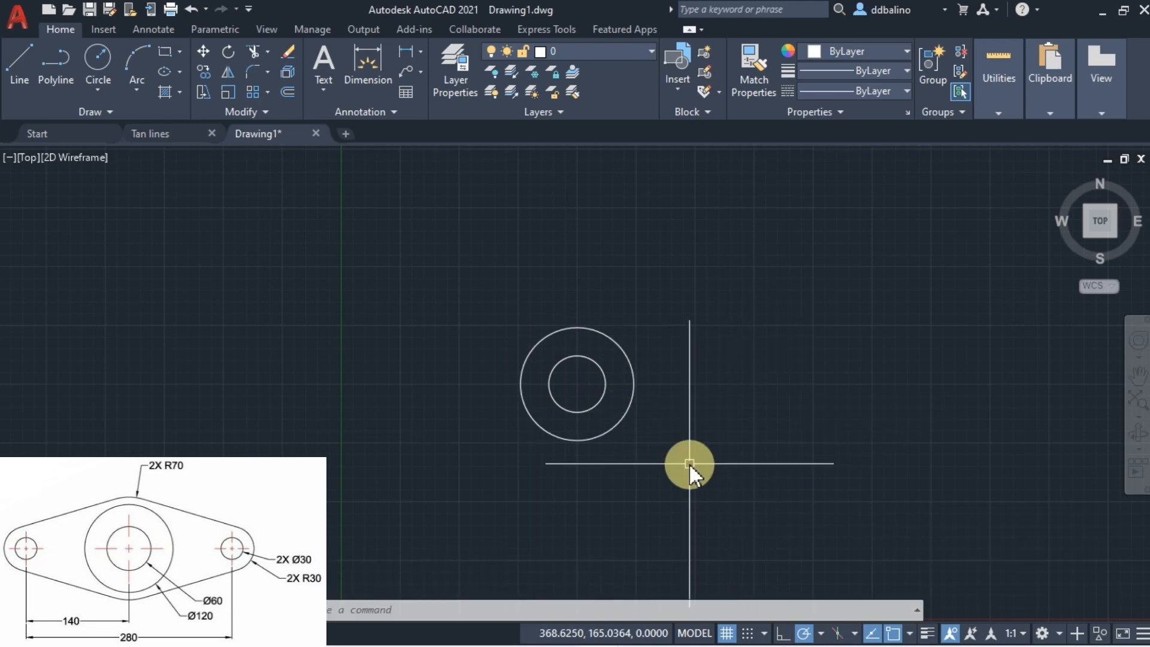
# - Draw a third concentric circle of radius 70 on the shared centre
pyautogui.write('C')
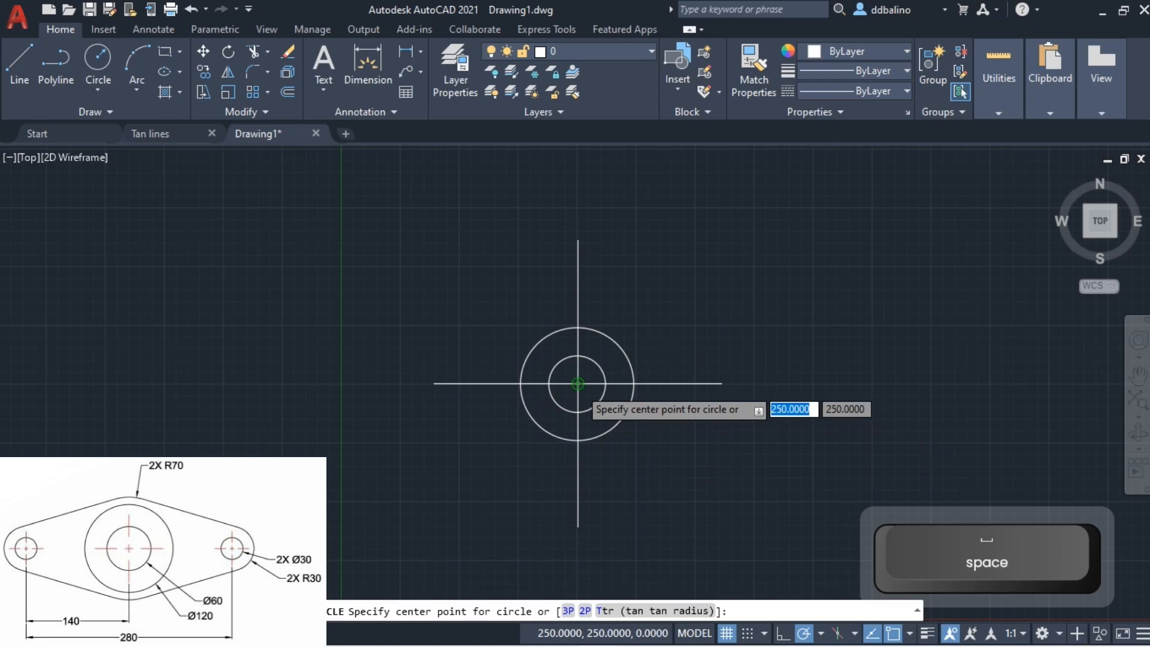
pyautogui.click(578, 384)
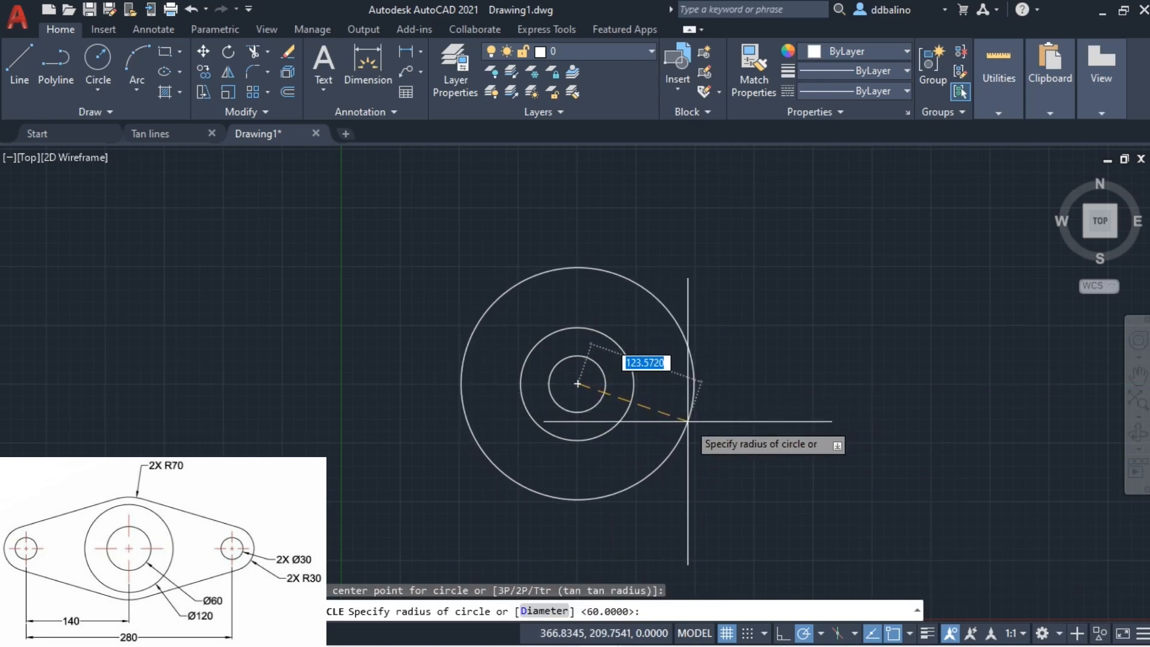
pyautogui.write('70')
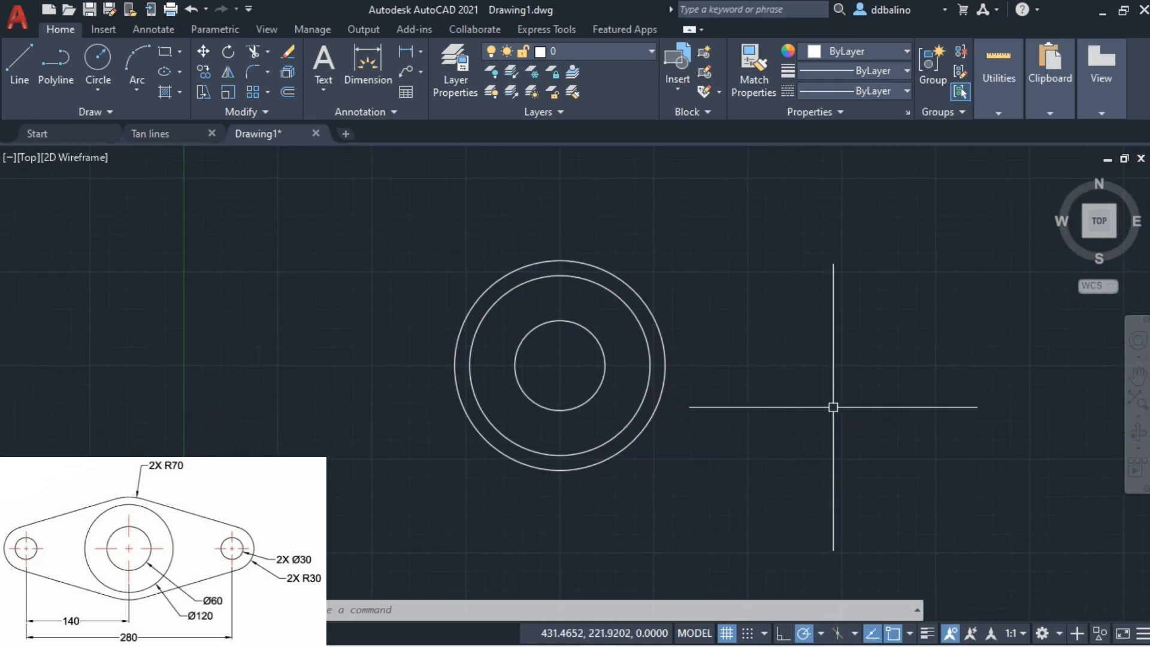
# - Draw the Ø30 hole circles 140 units left and right of the central circles
pyautogui.press('space')
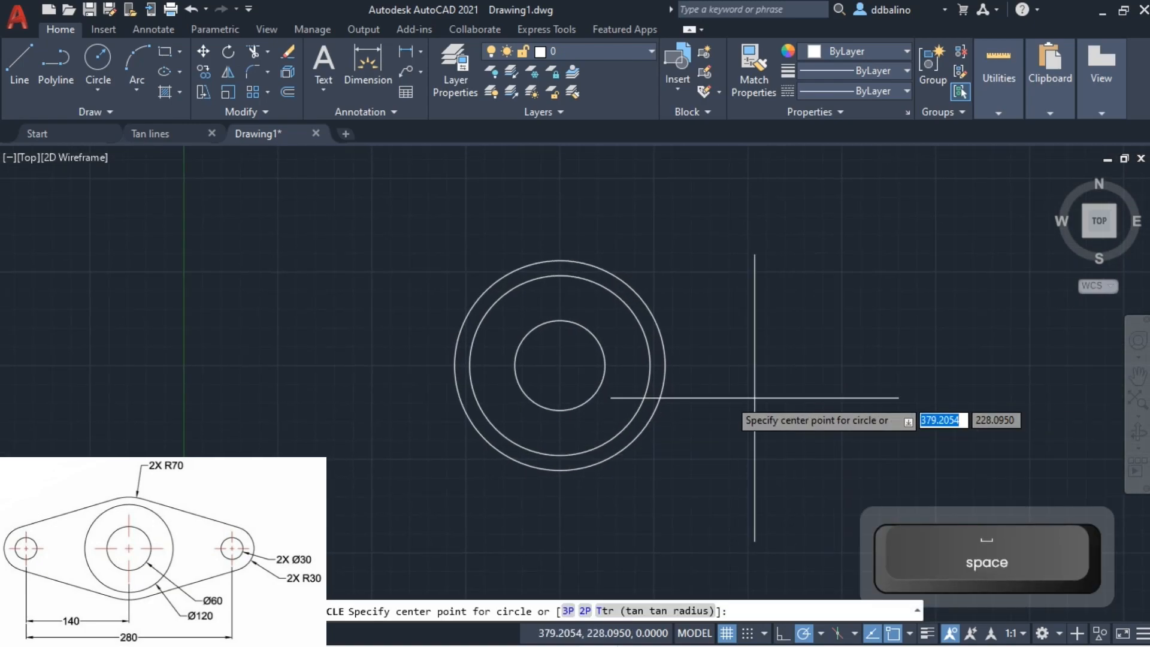
pyautogui.moveTo(559, 364)
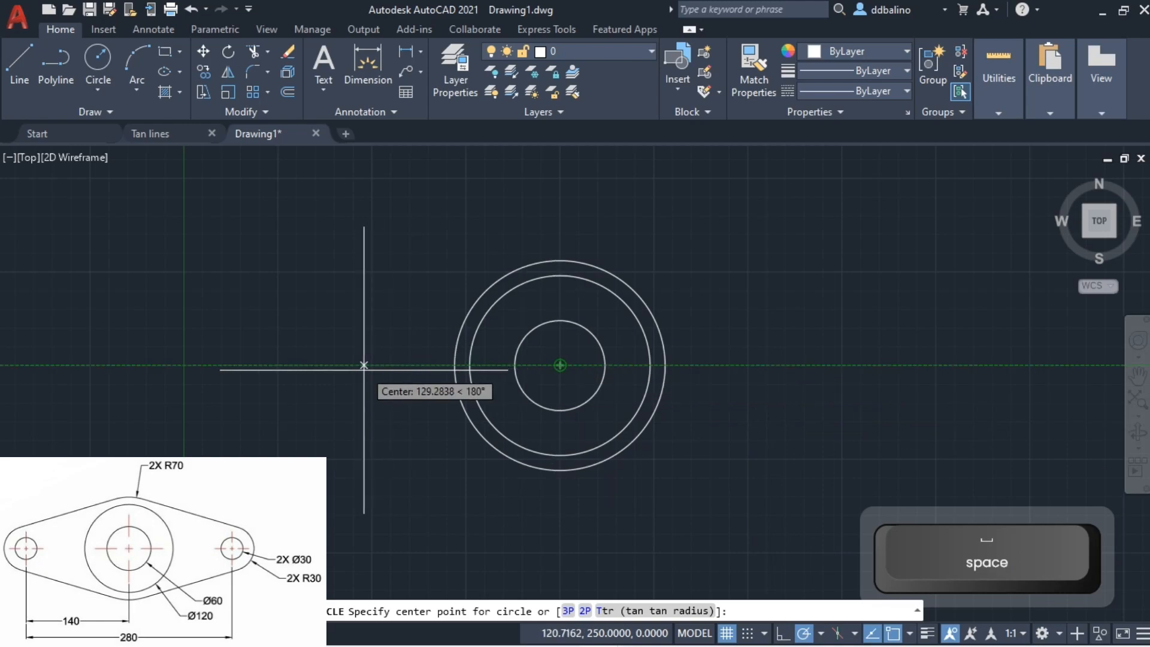
pyautogui.moveTo(359, 365)
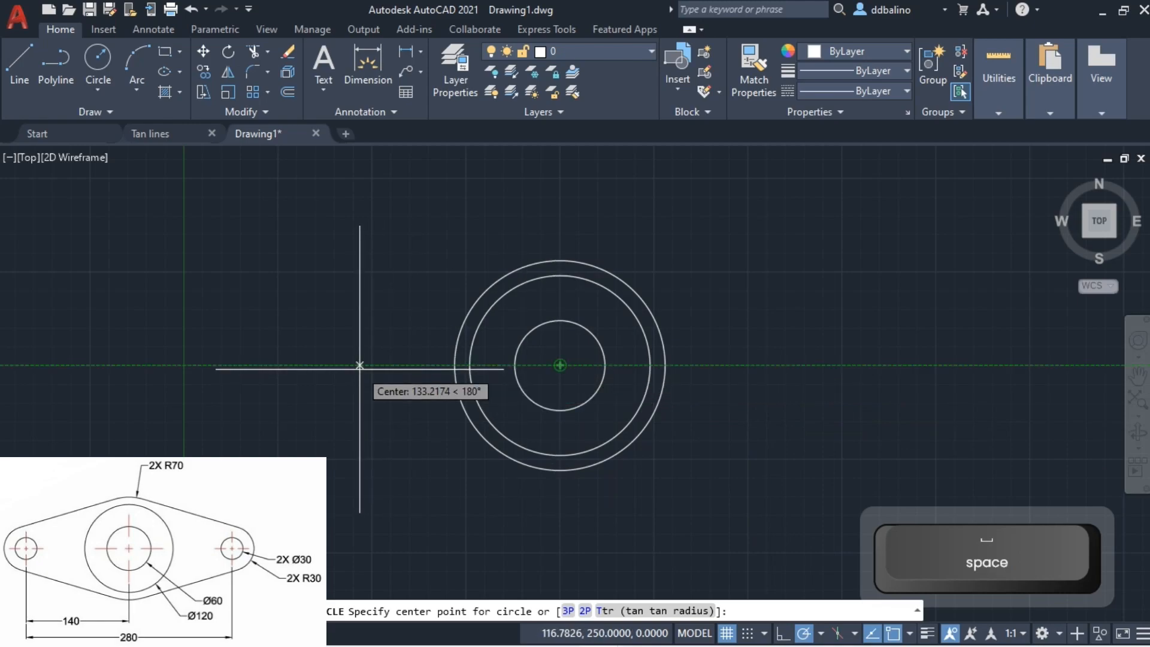
pyautogui.write('140')
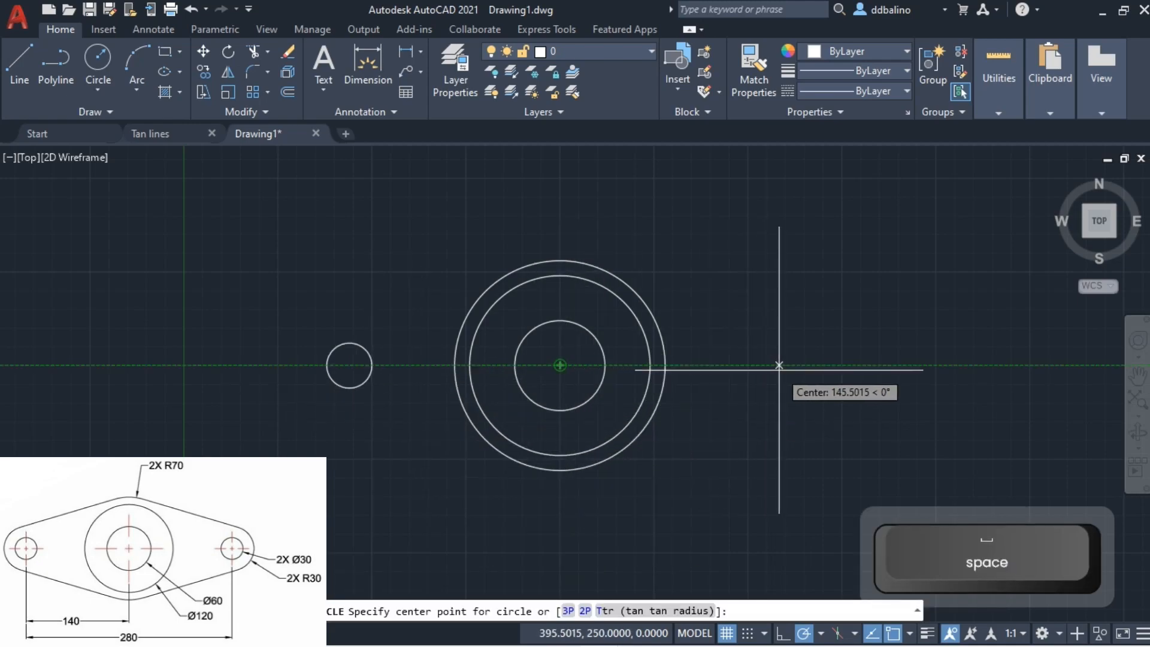
pyautogui.write('140')
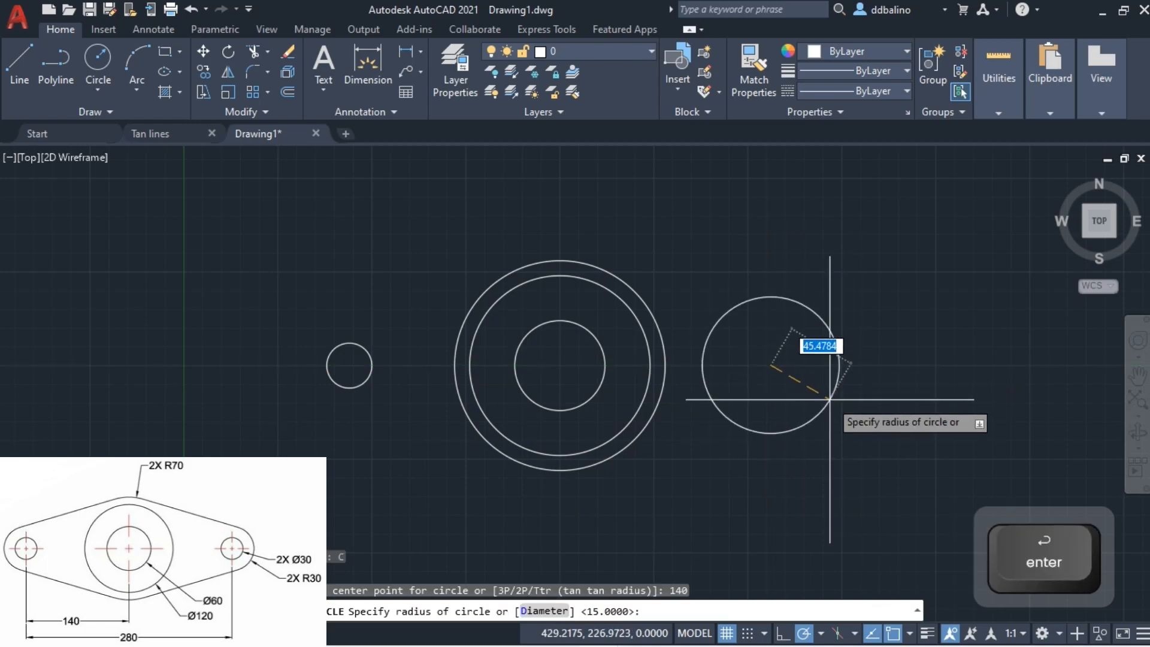
pyautogui.write('D')
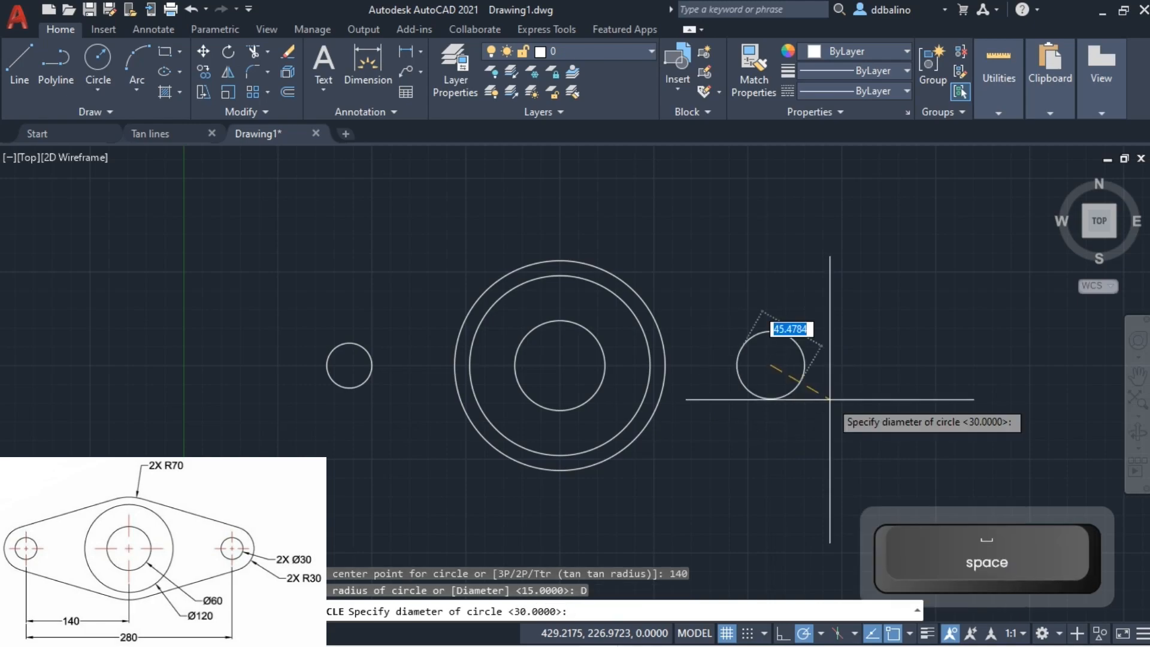
pyautogui.moveTo(844, 360)
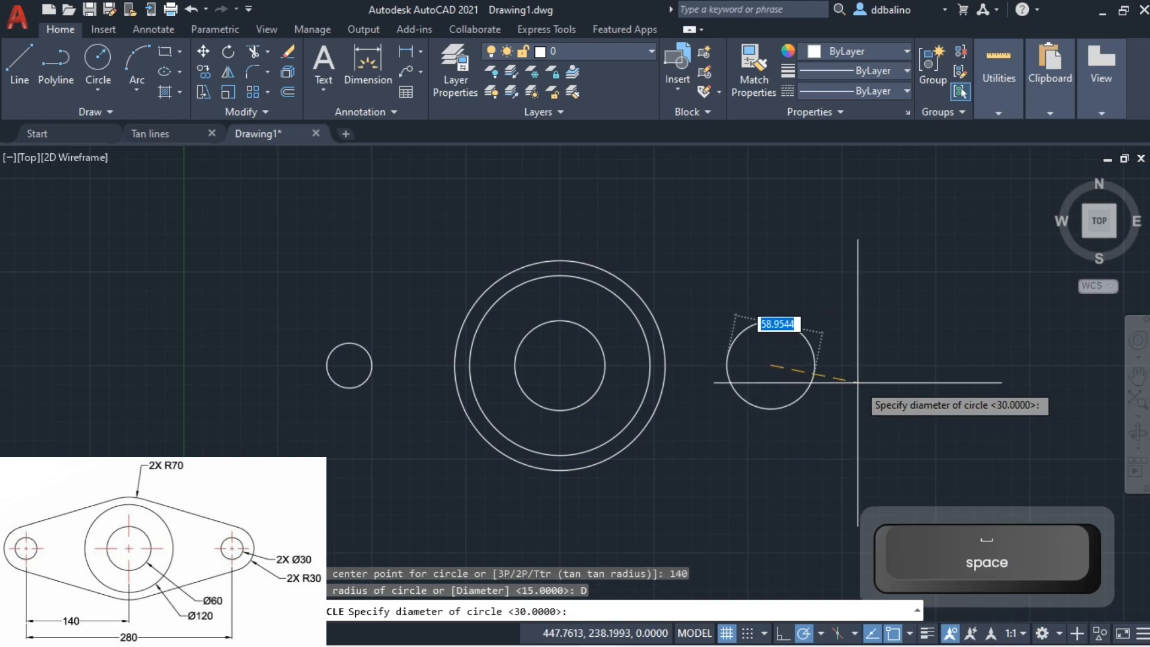
pyautogui.write('30')
pyautogui.write('C')
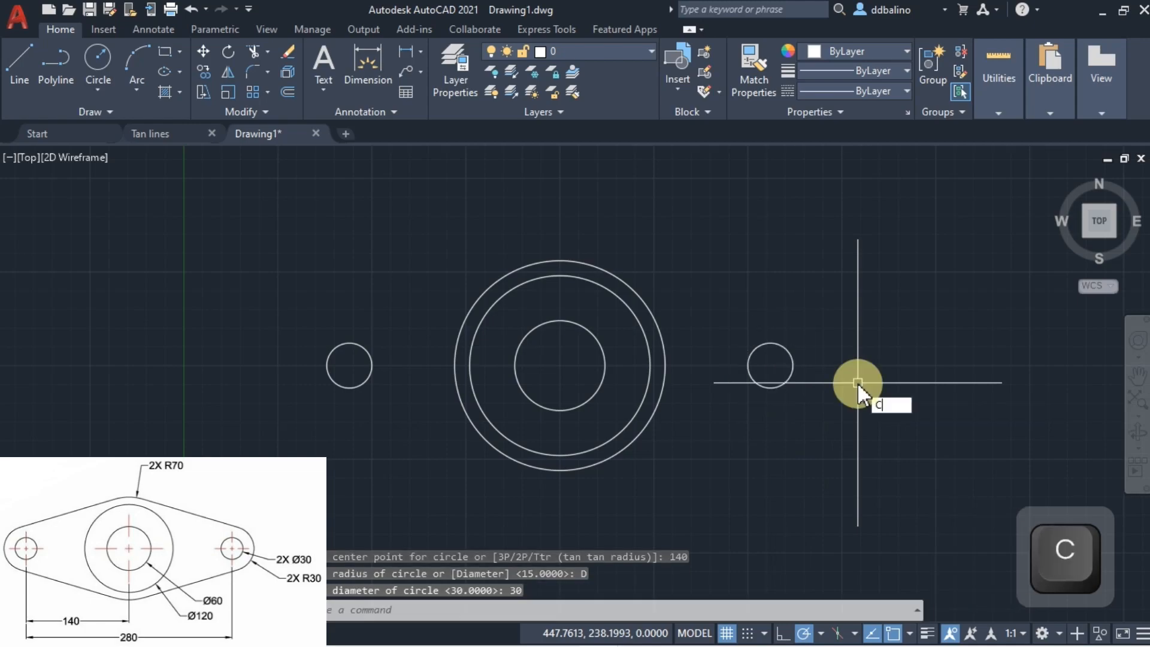
# - Draw a concentric R30 outer ring around each of the two small holes
pyautogui.press('space')
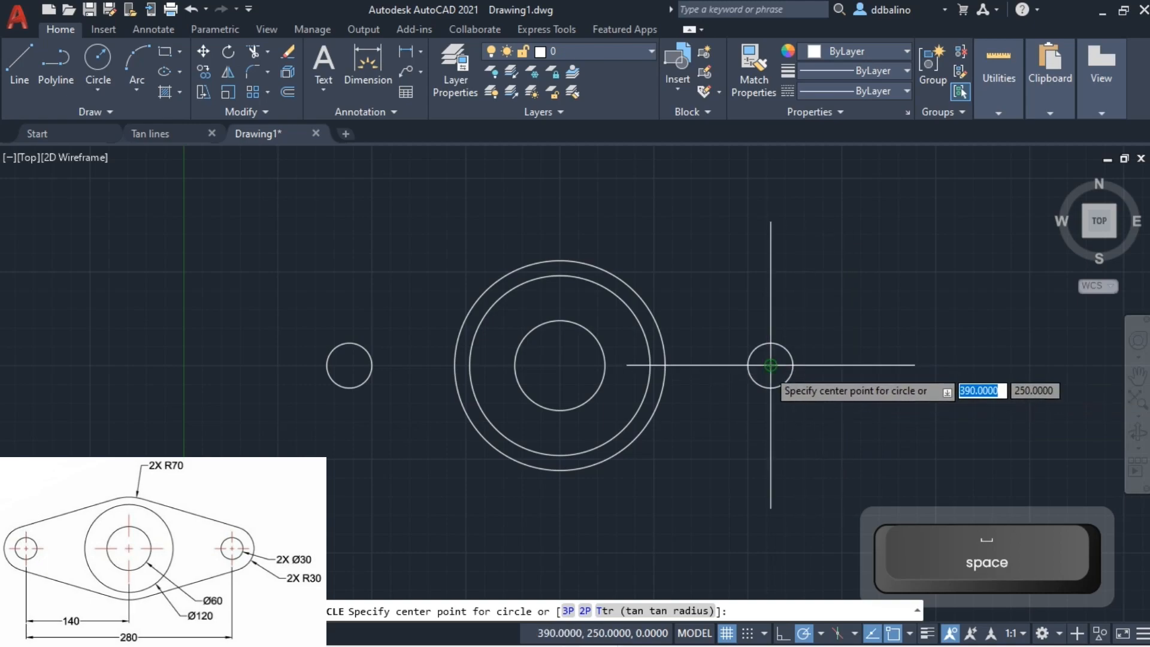
pyautogui.click(770, 367)
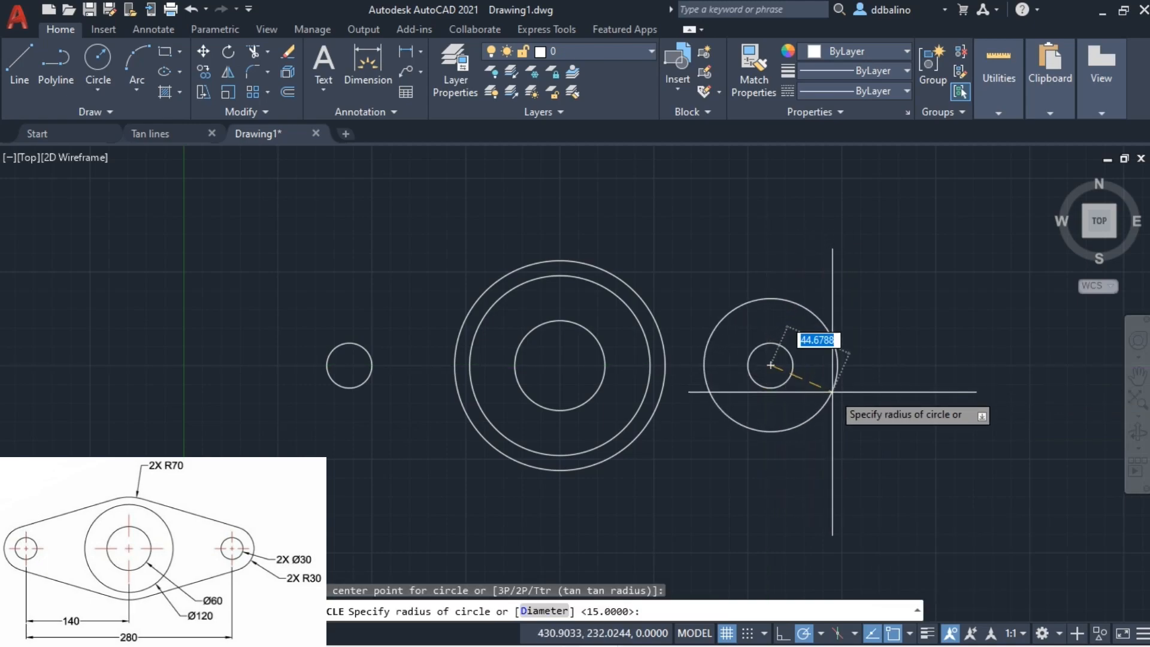
pyautogui.press('space')
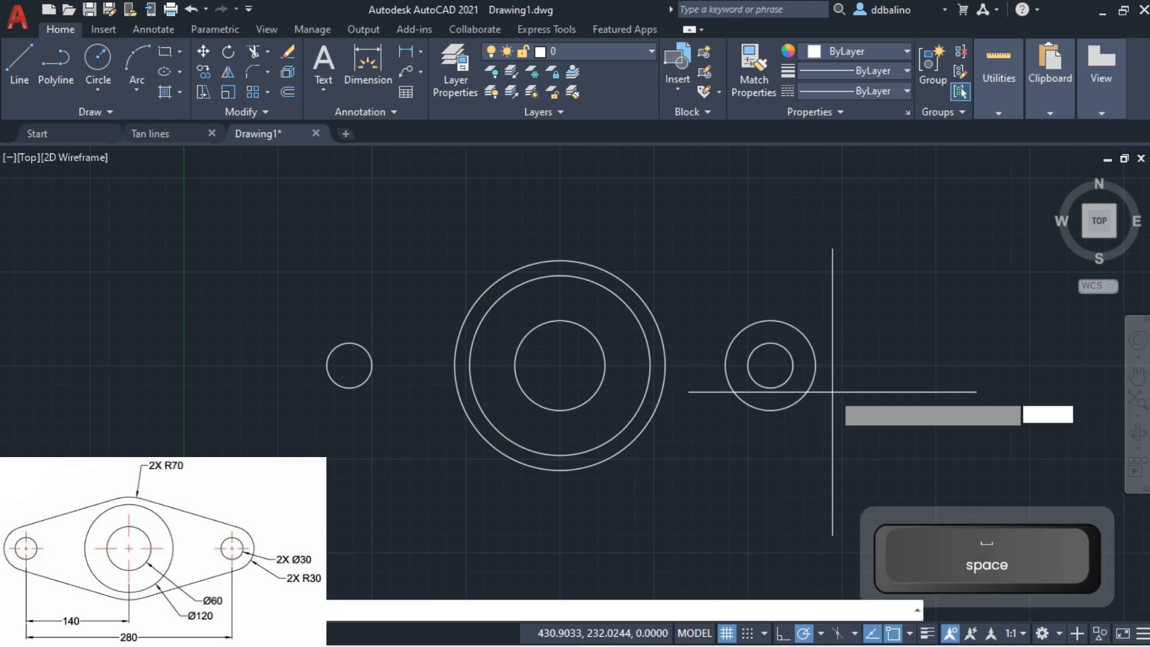
pyautogui.click(349, 365)
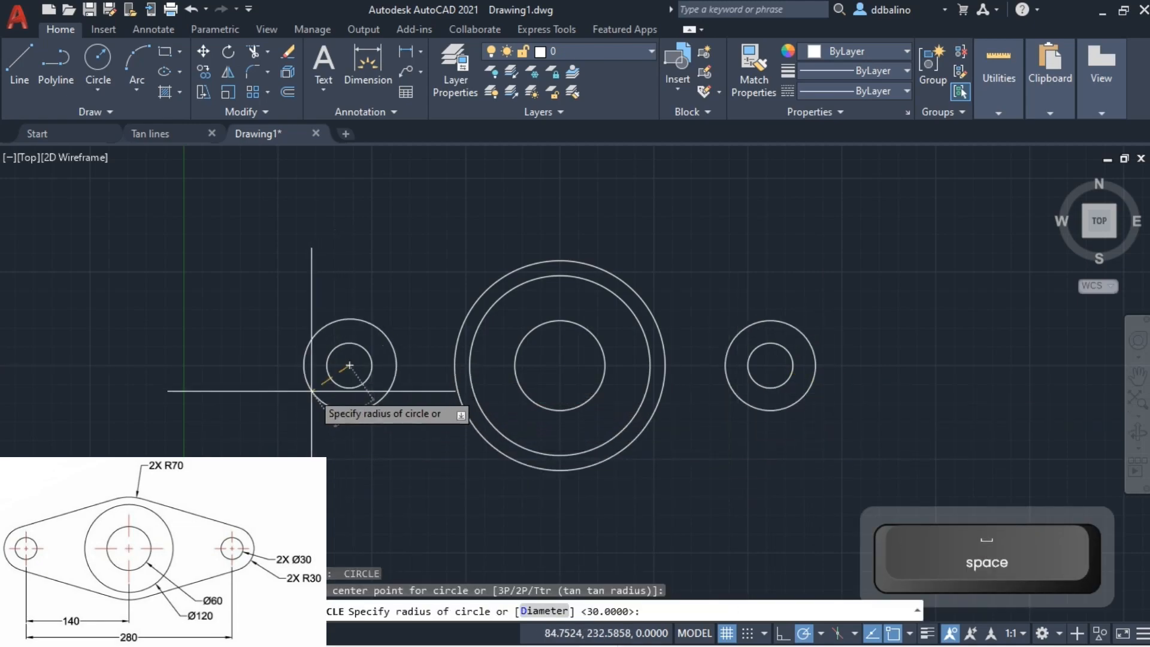
pyautogui.write('30')
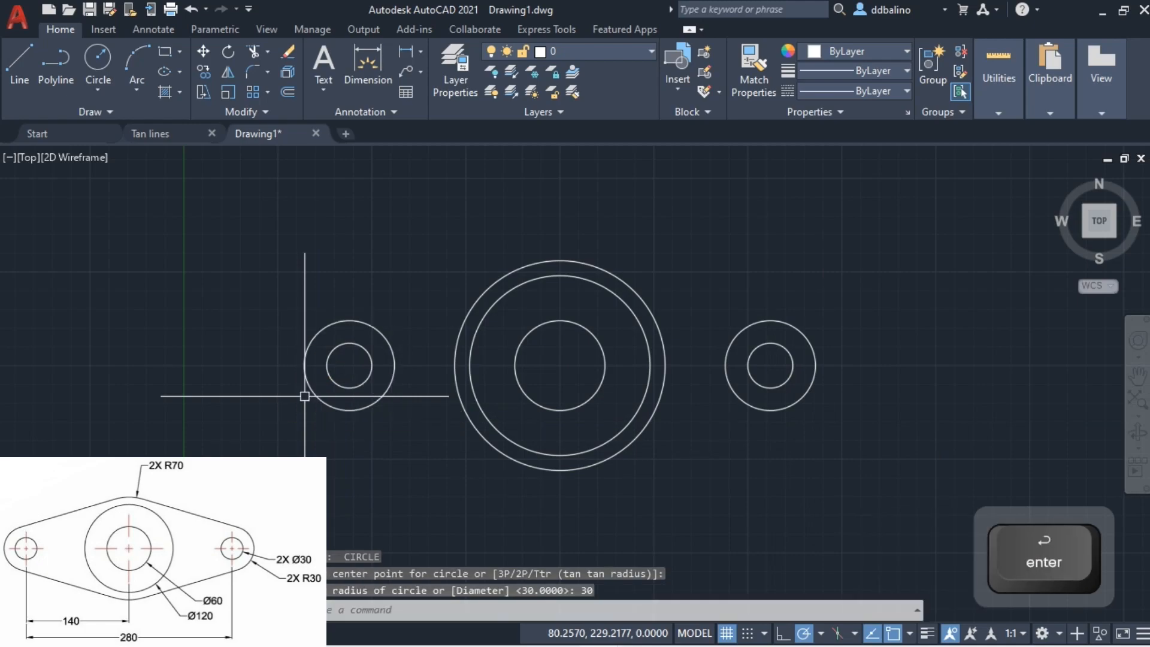
pyautogui.moveTo(436, 228)
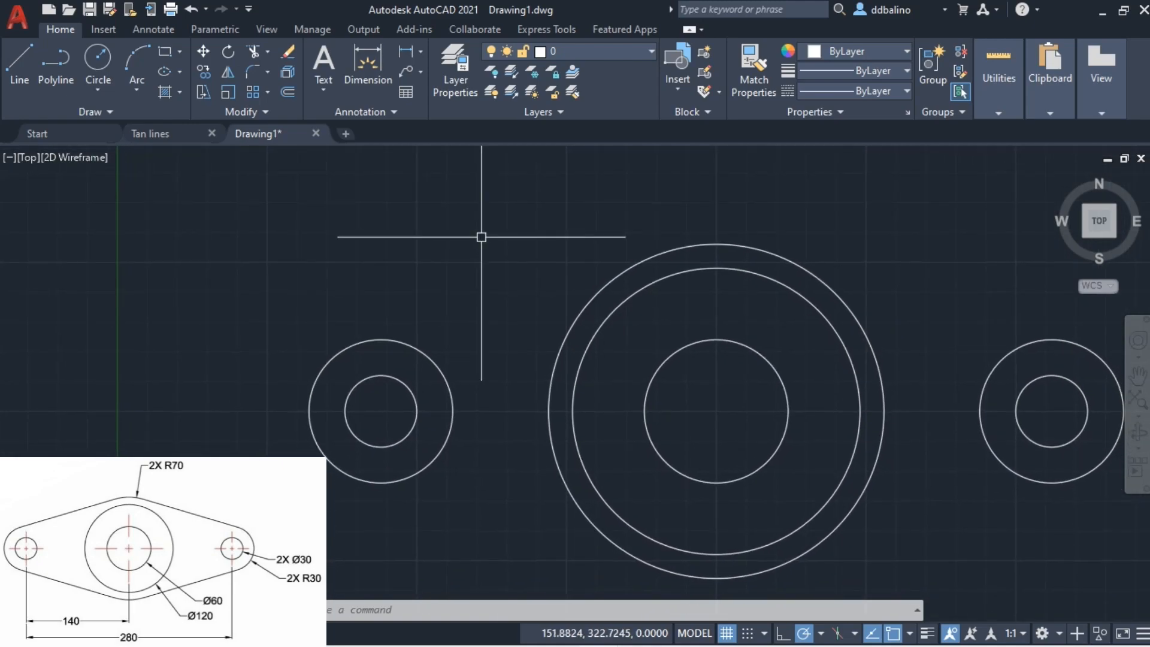
# - Start a line tangent (TAN snap) to the top of the left R30 ring
pyautogui.write('LI')
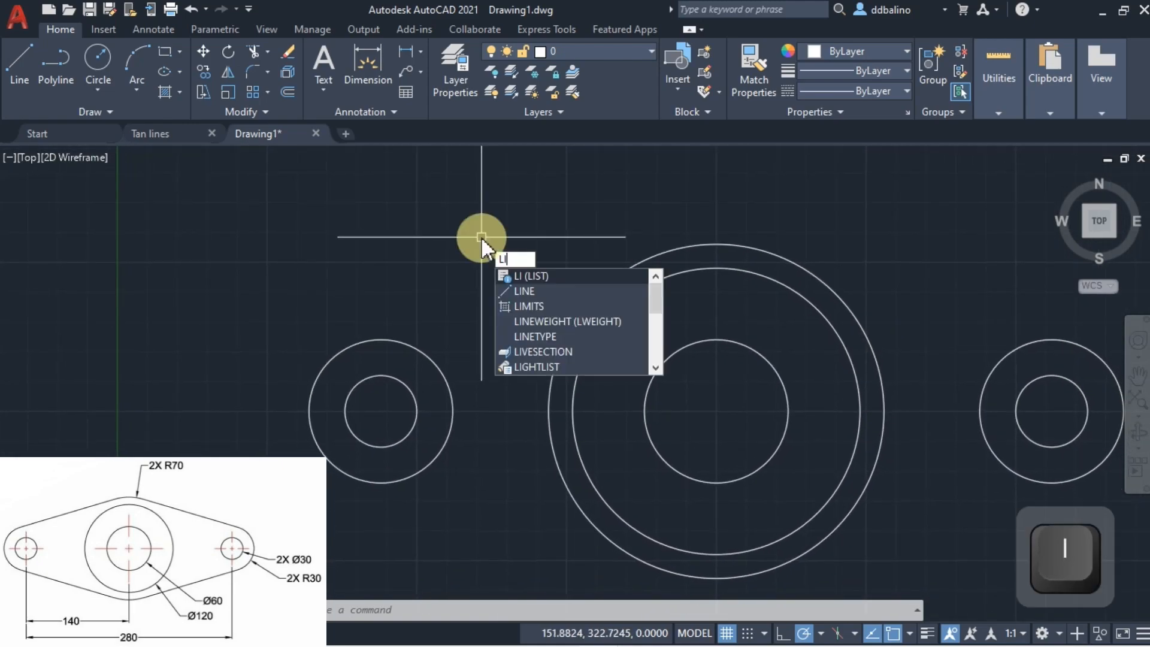
pyautogui.write('NE')
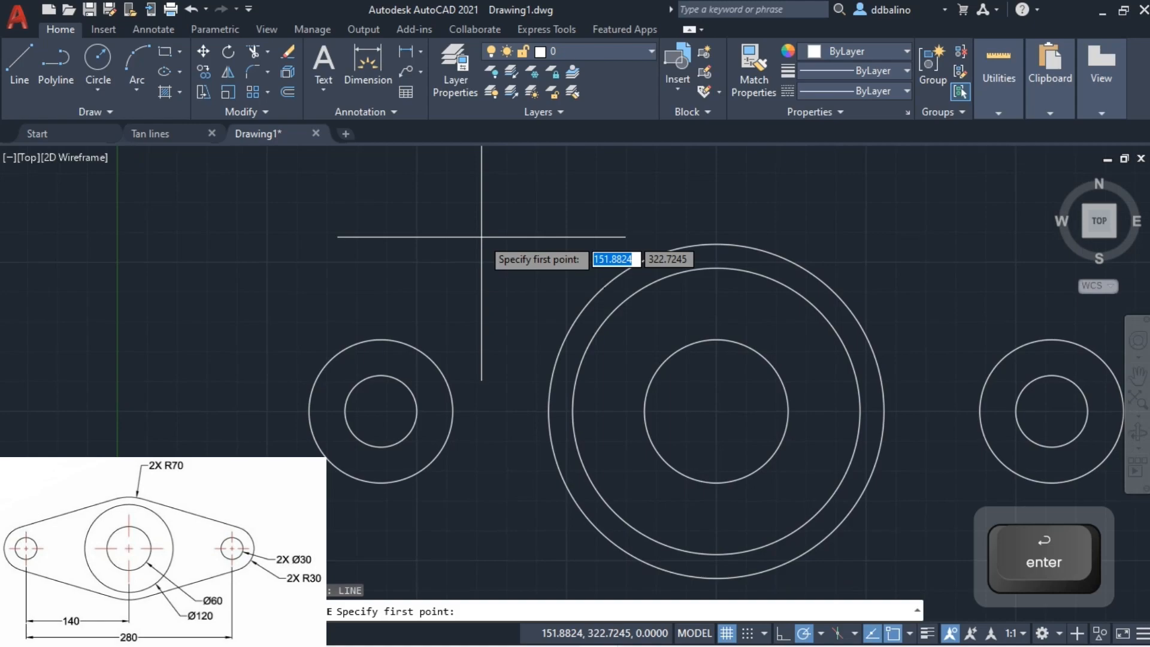
pyautogui.moveTo(382, 411)
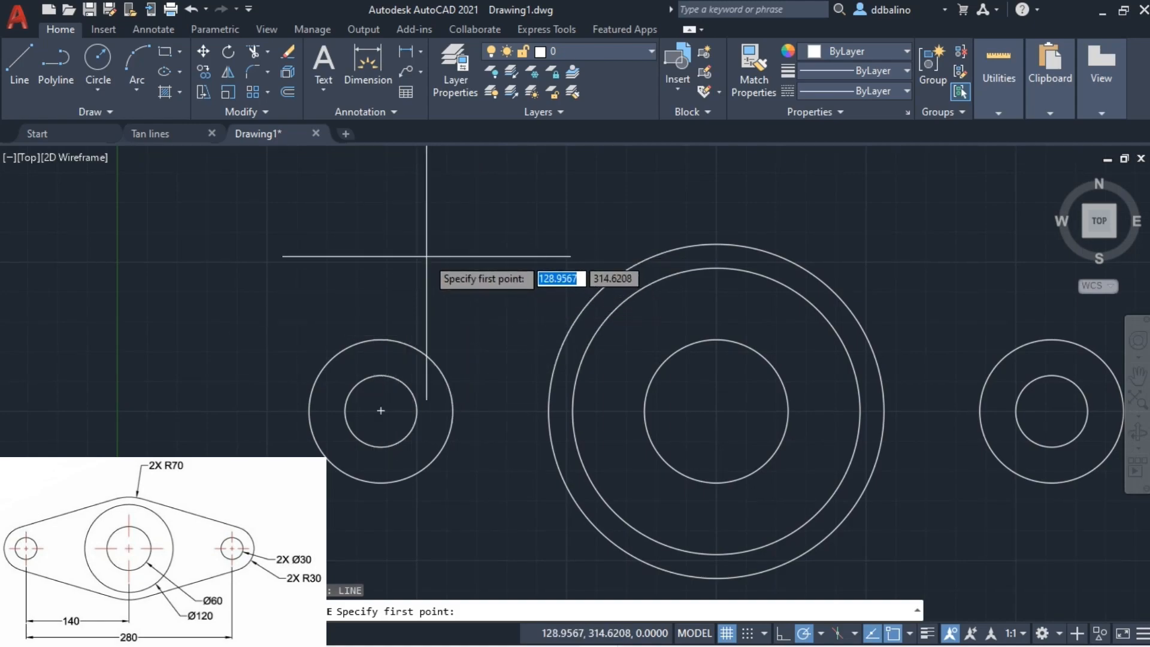
pyautogui.write('TAN')
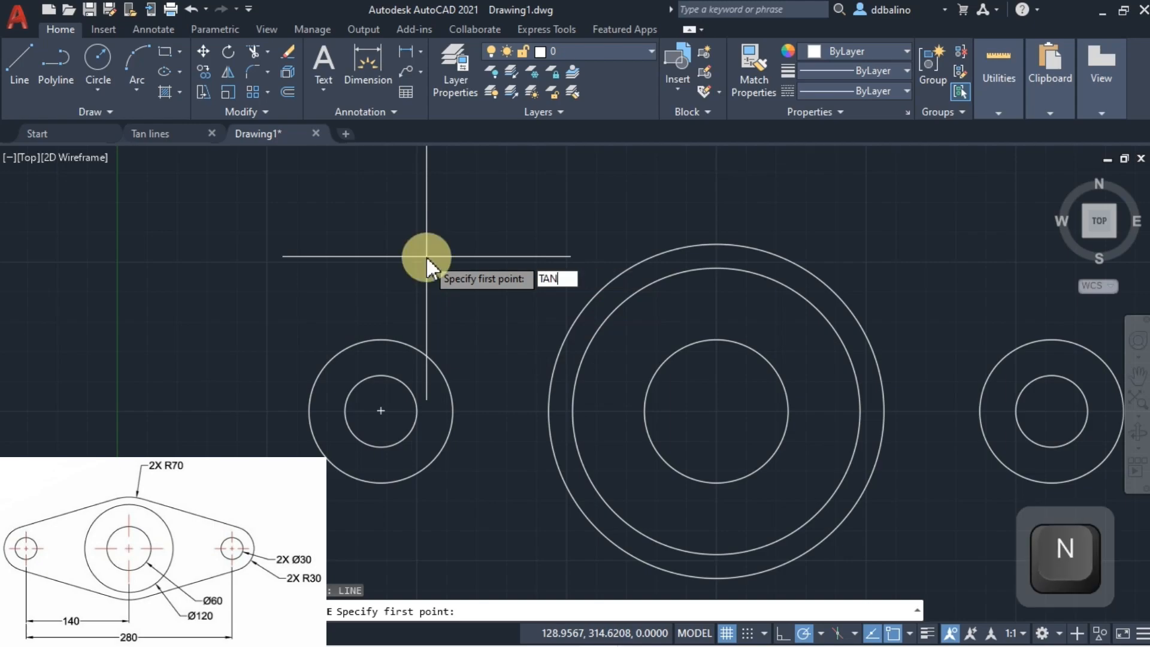
pyautogui.press('space')
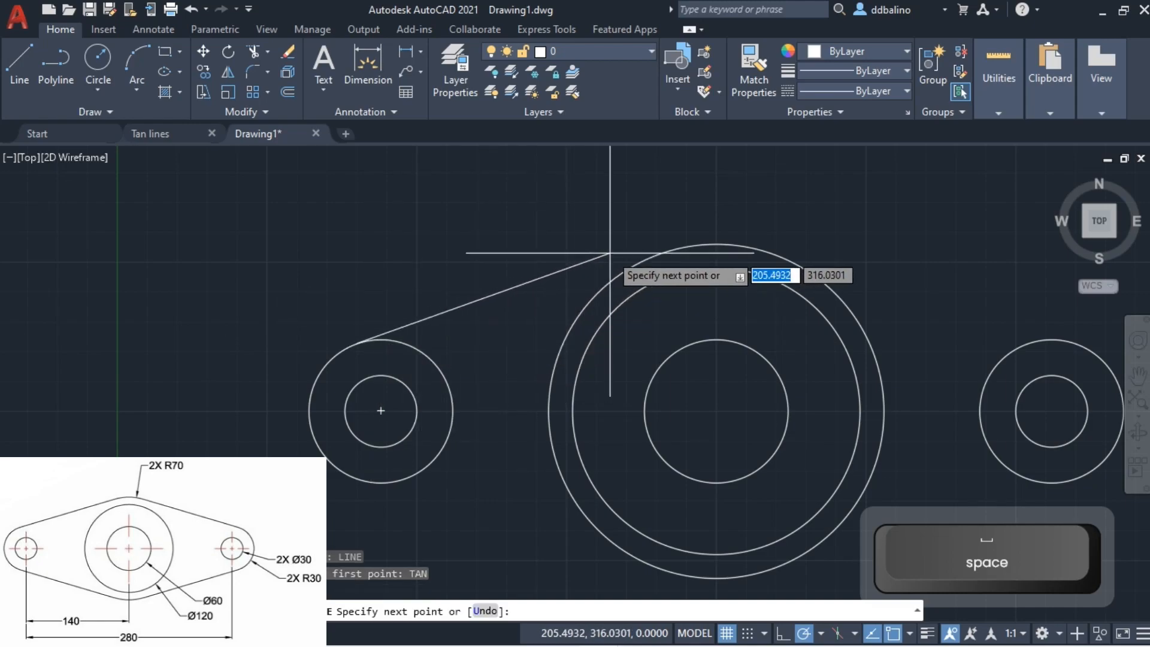
pyautogui.moveTo(608, 263)
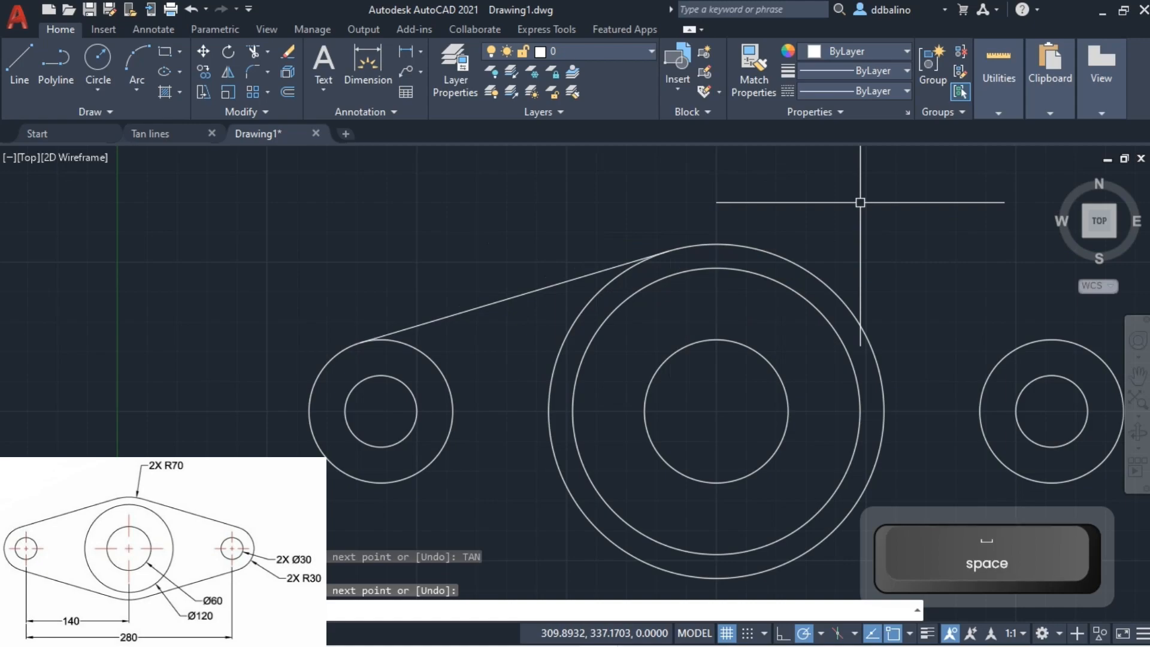
pyautogui.moveTo(882, 259)
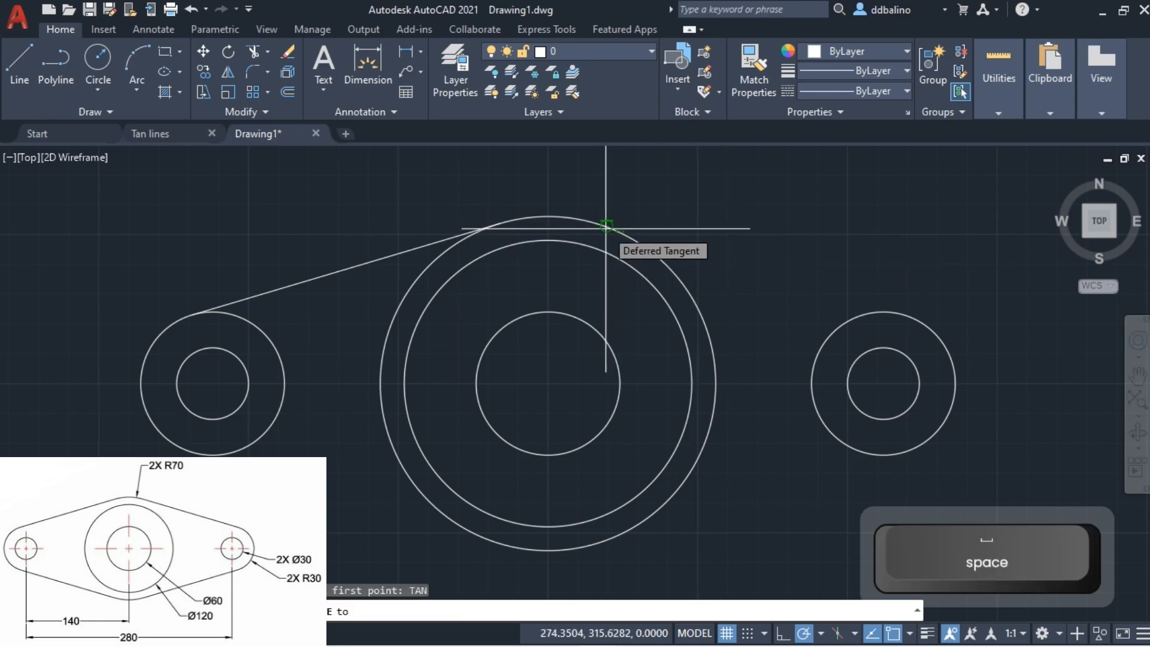
# - Draw the remaining tangent lines joining the end rings to the R70 circle top and bottom
pyautogui.click(604, 226)
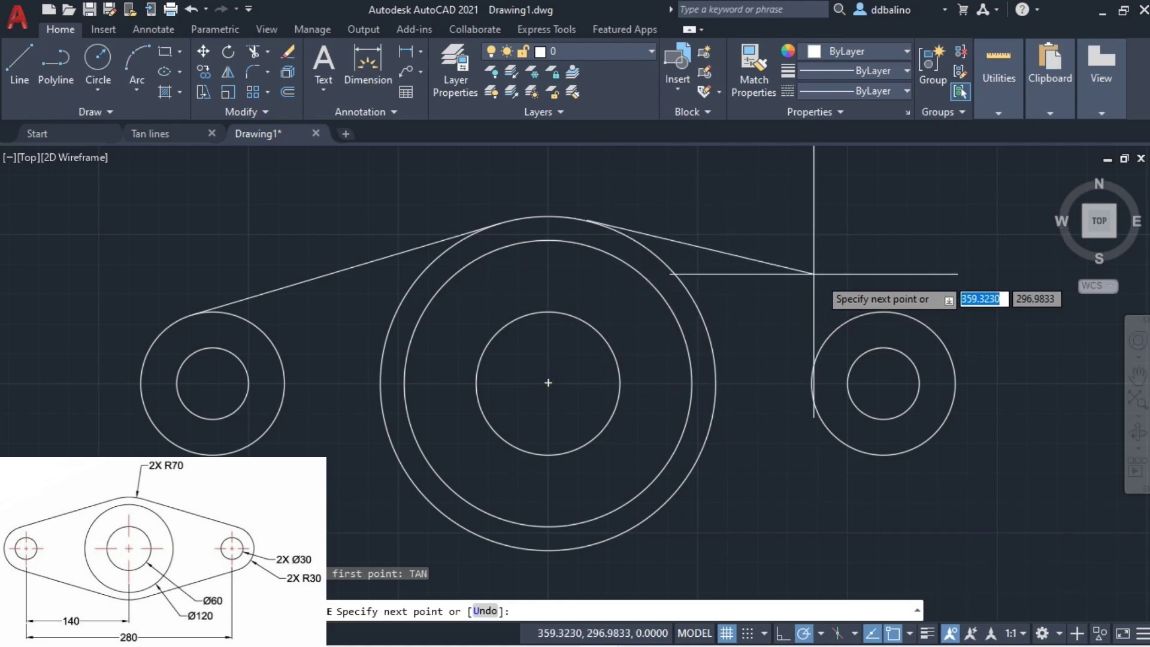
pyautogui.write('TA')
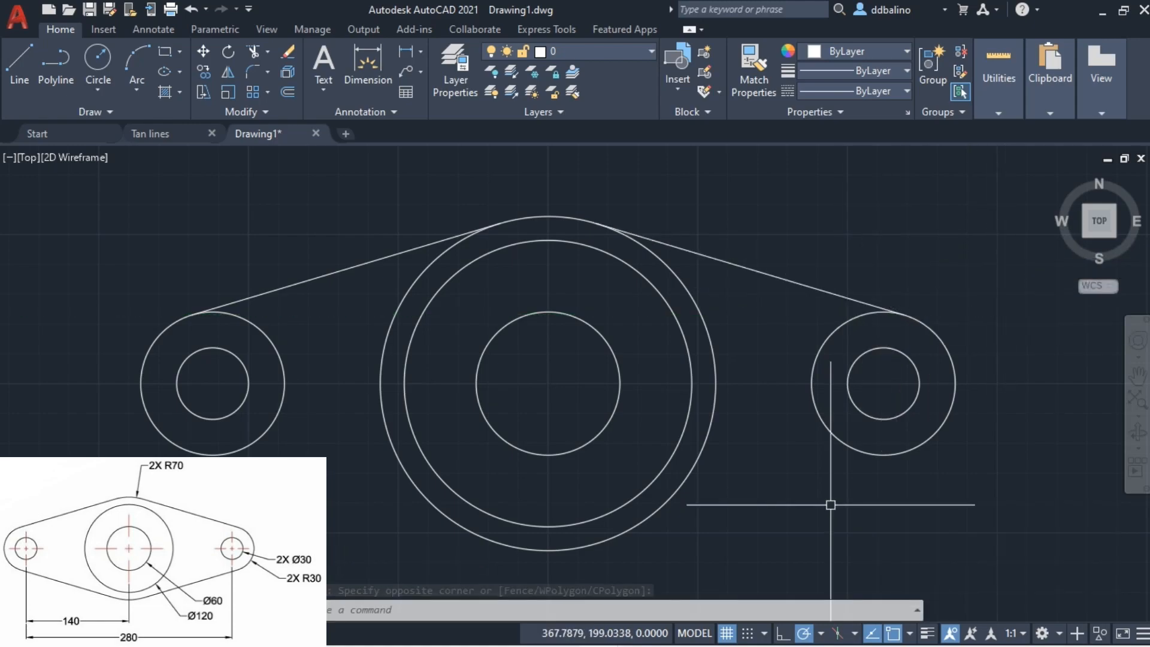
pyautogui.write('L')
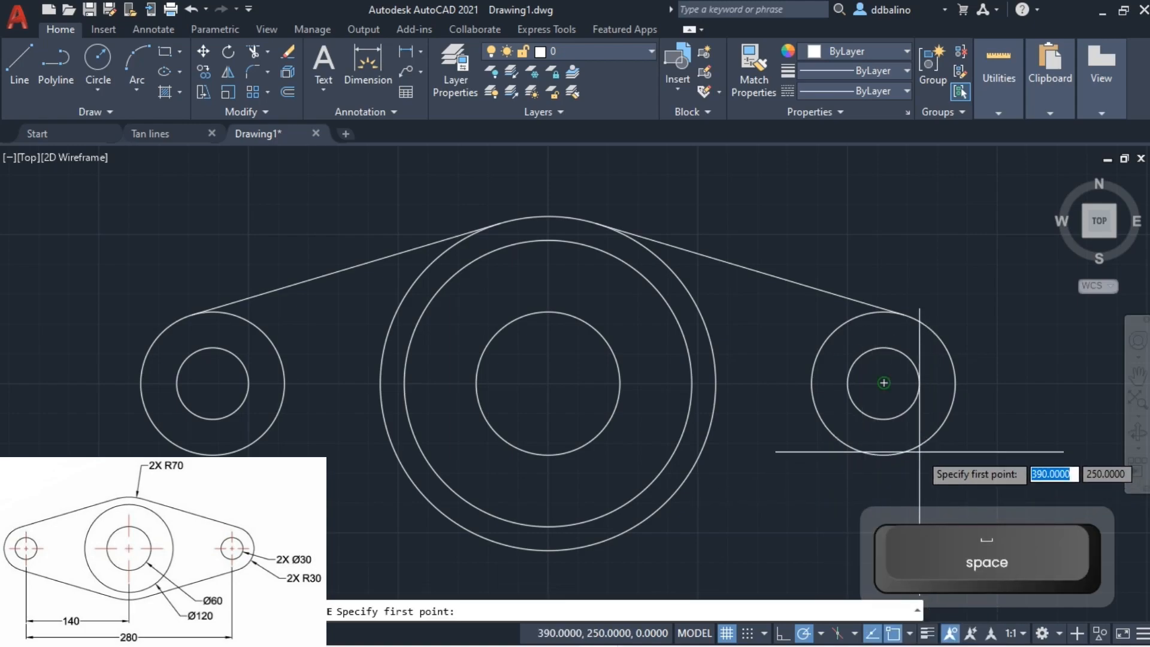
pyautogui.write('TAN')
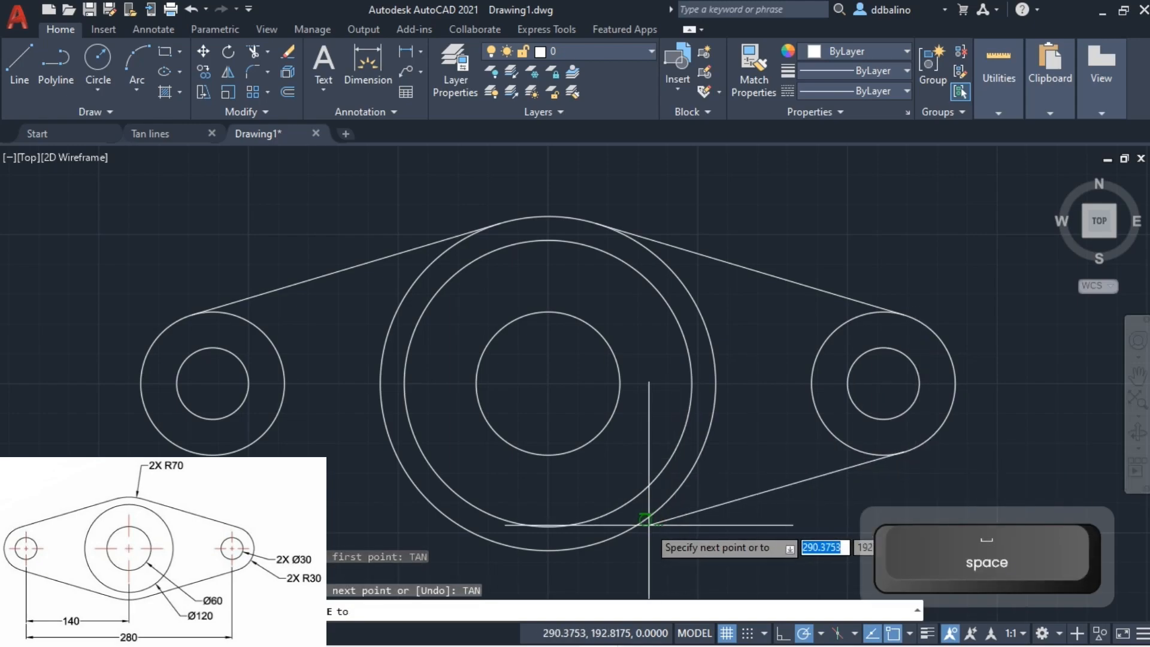
pyautogui.click(747, 557)
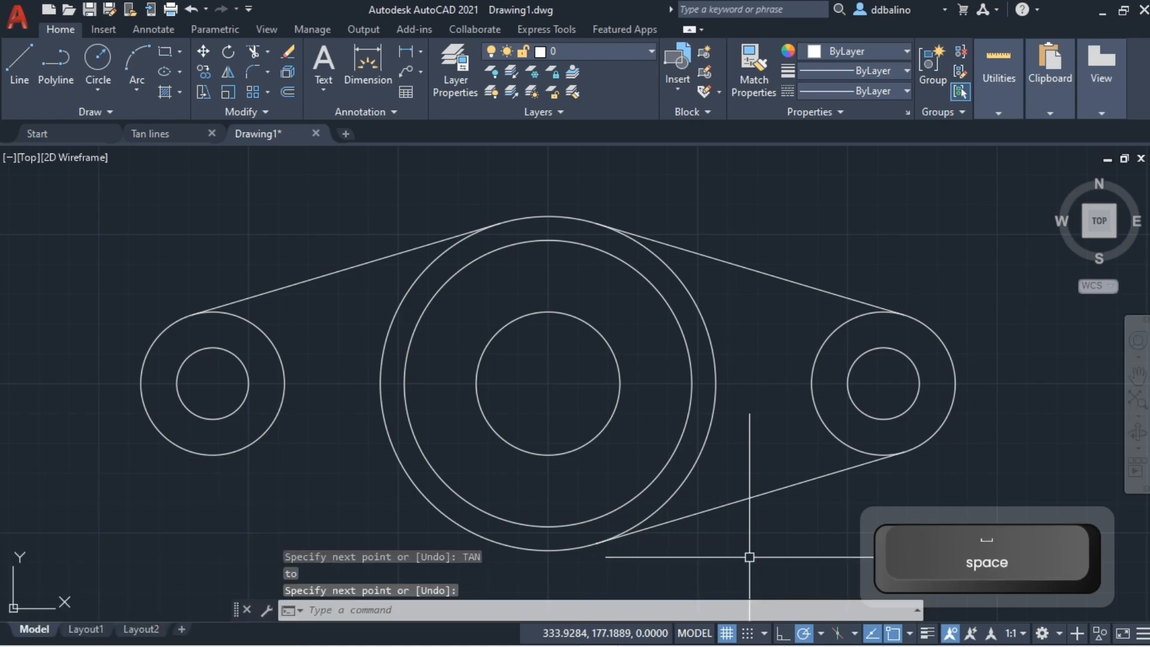
pyautogui.moveTo(270, 499)
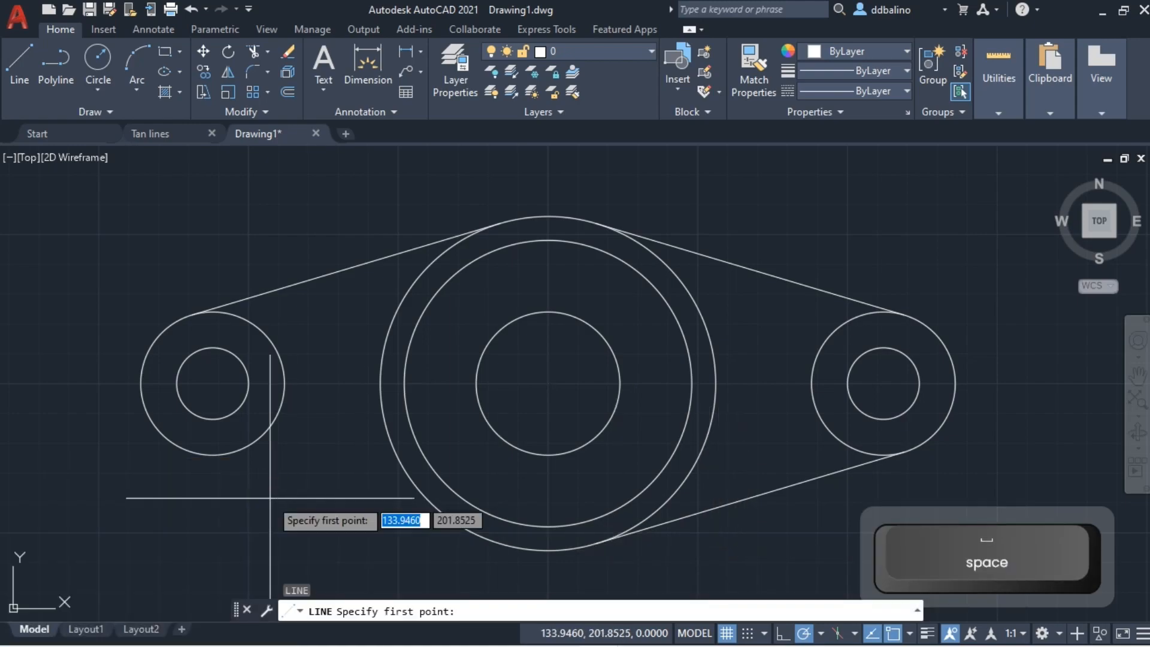
pyautogui.write('TAN')
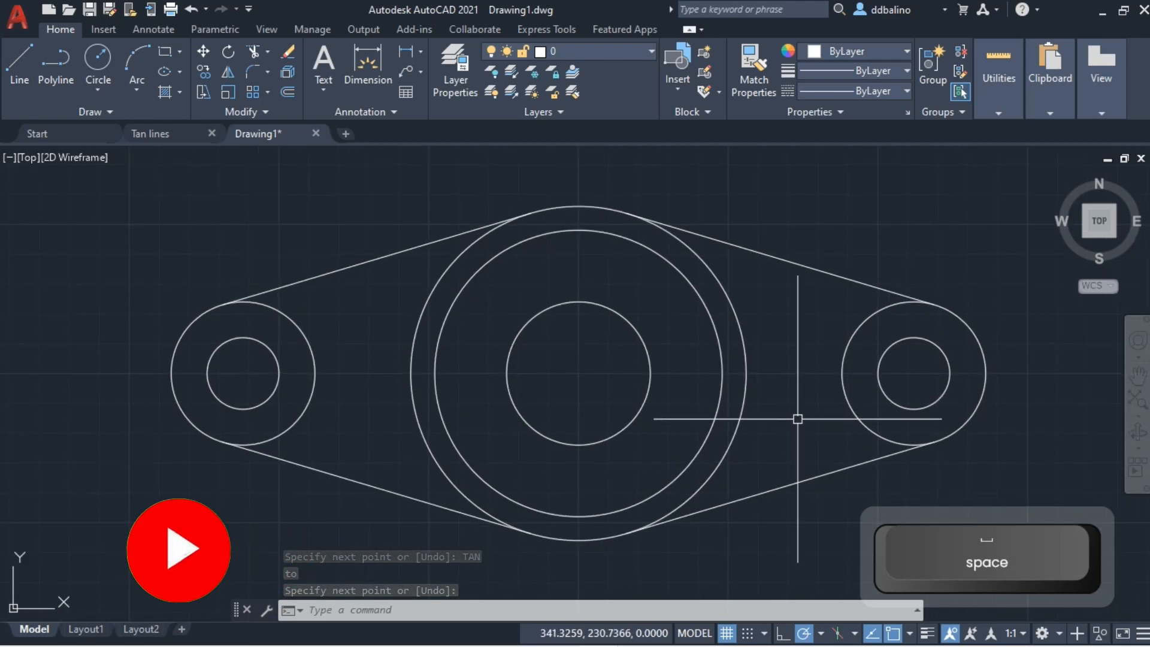
# - Trim away the inner arcs into one continuous outline and save the drawing
pyautogui.write('TR')
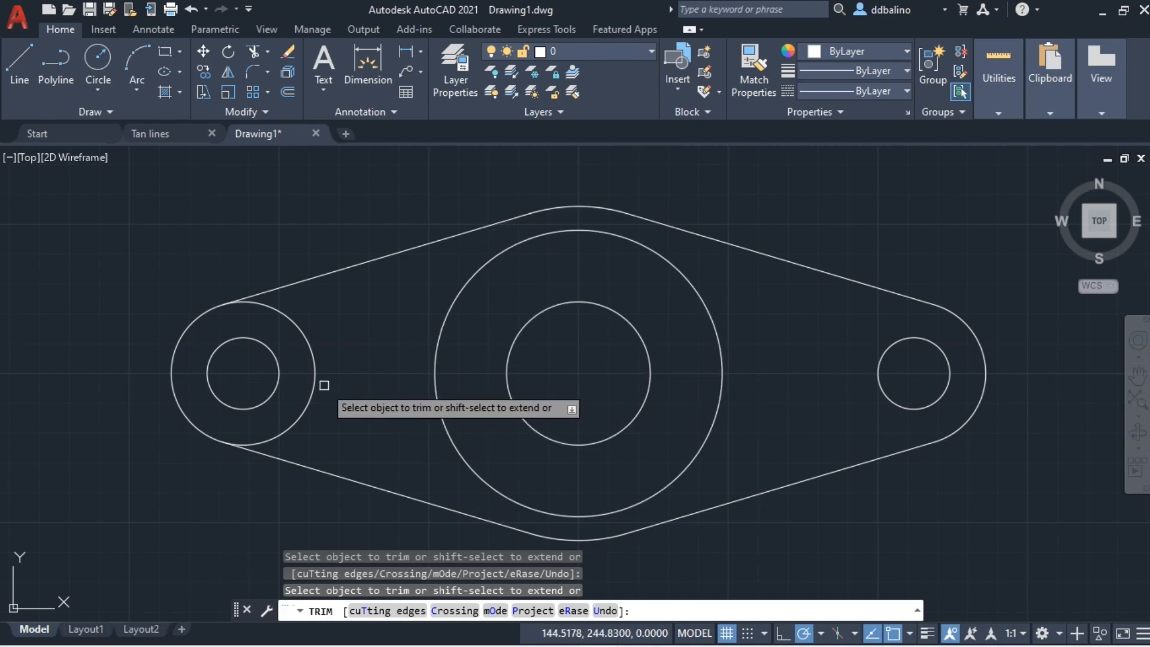
pyautogui.press('space')
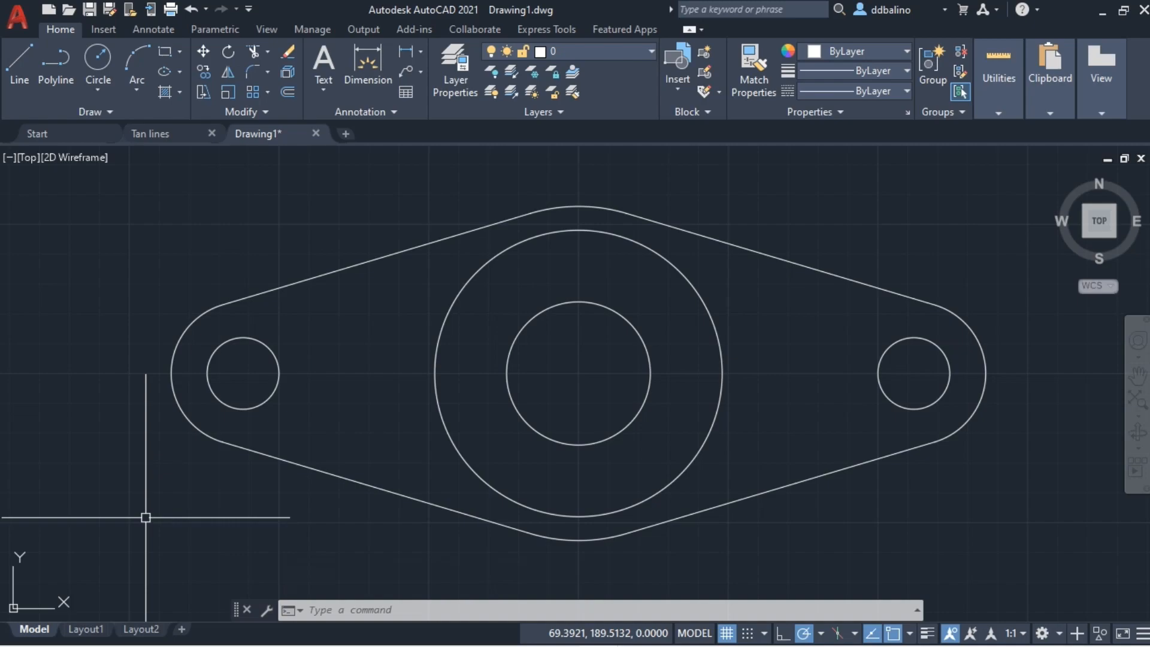
pyautogui.press('ctrl+s')
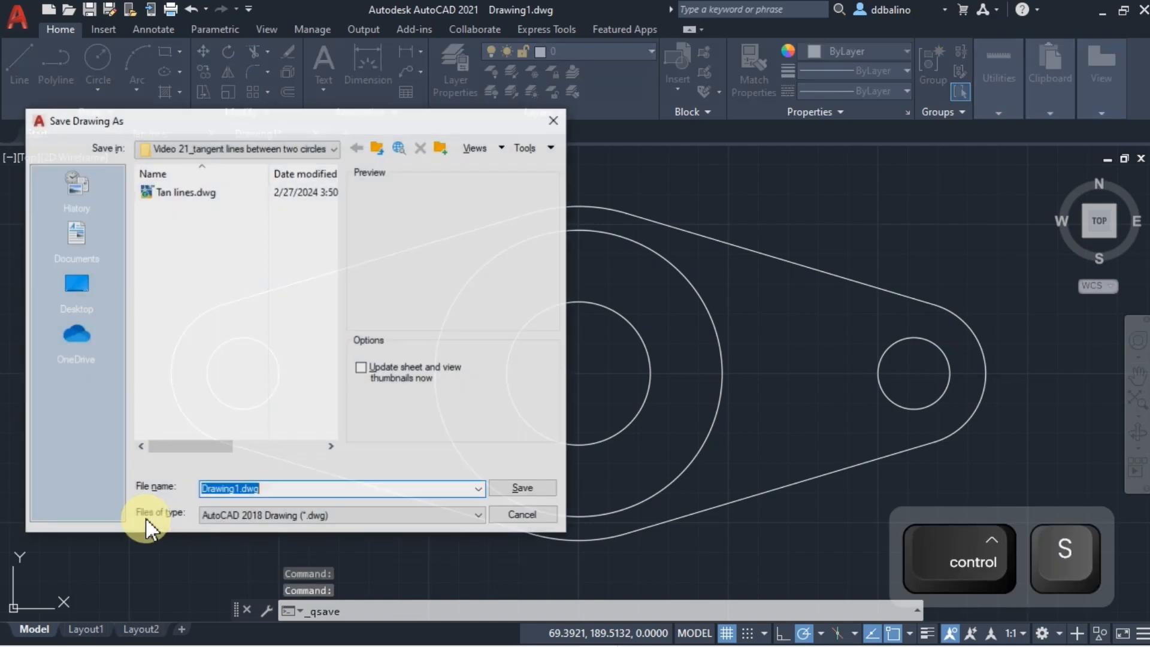